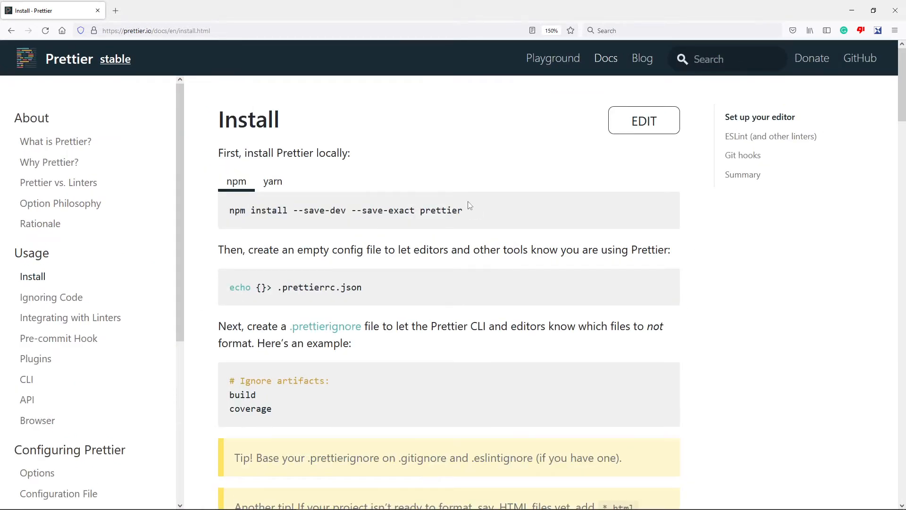
{"action": "mouse_move", "coordinate": [240, 145]}
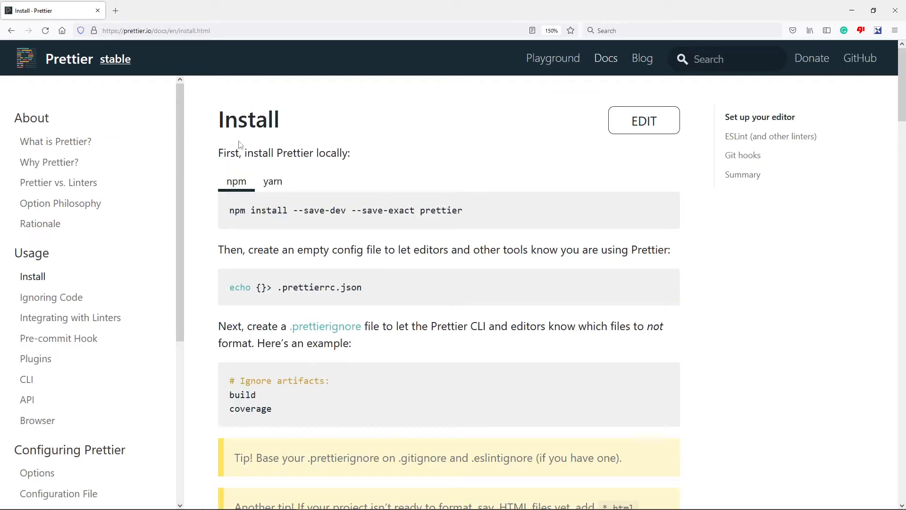
{"action": "mouse_move", "coordinate": [124, 278]}
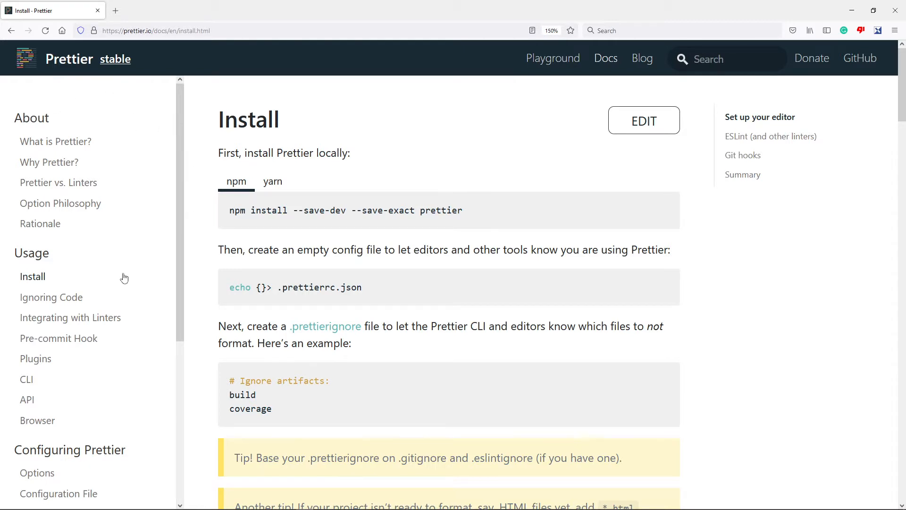
Step: Scroll the Prettier install page down to the 'npx prettier --write .' and '--check' commands
{"action": "scroll", "scroll_direction": "down", "scroll_amount": 3}
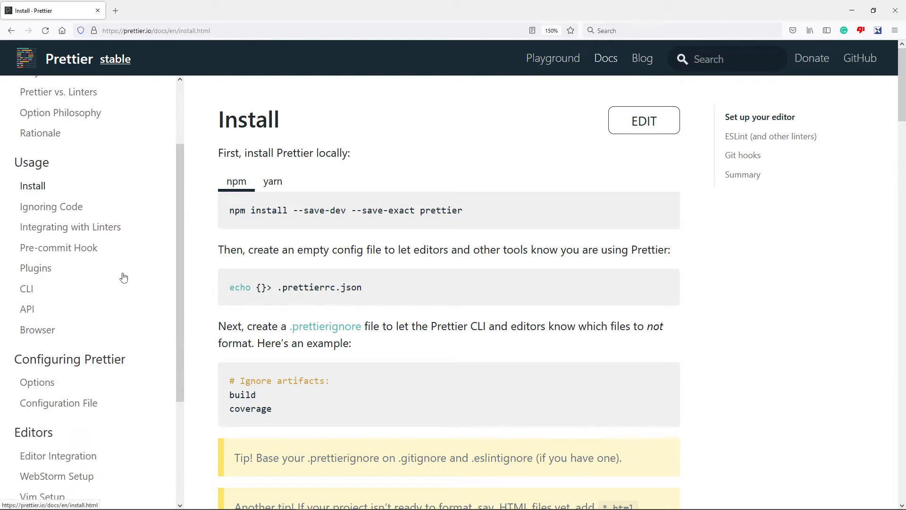
{"action": "scroll", "scroll_direction": "down", "scroll_amount": 3}
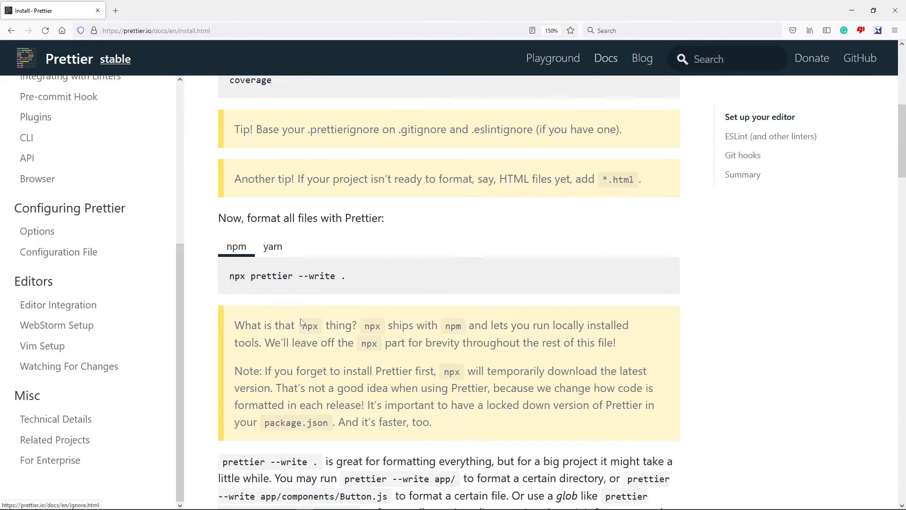
{"action": "scroll", "scroll_direction": "down", "scroll_amount": 3}
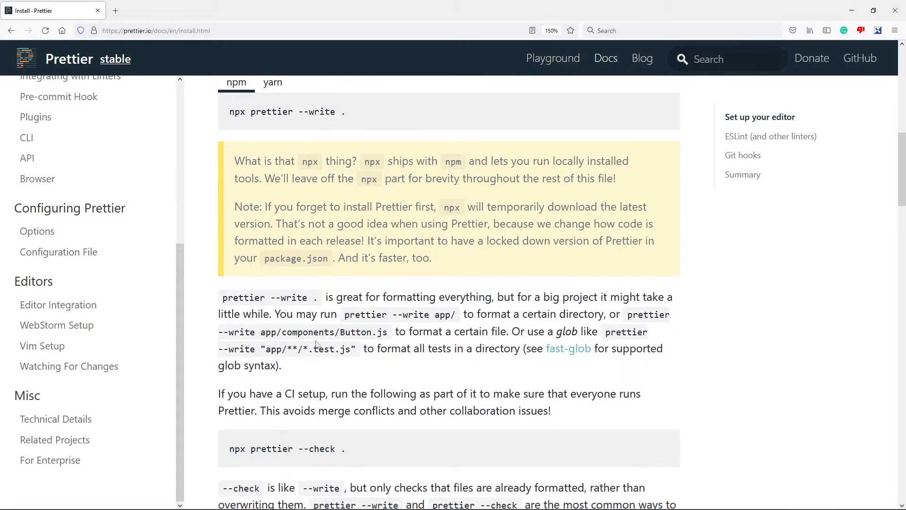
{"action": "scroll", "scroll_direction": "down", "scroll_amount": 3}
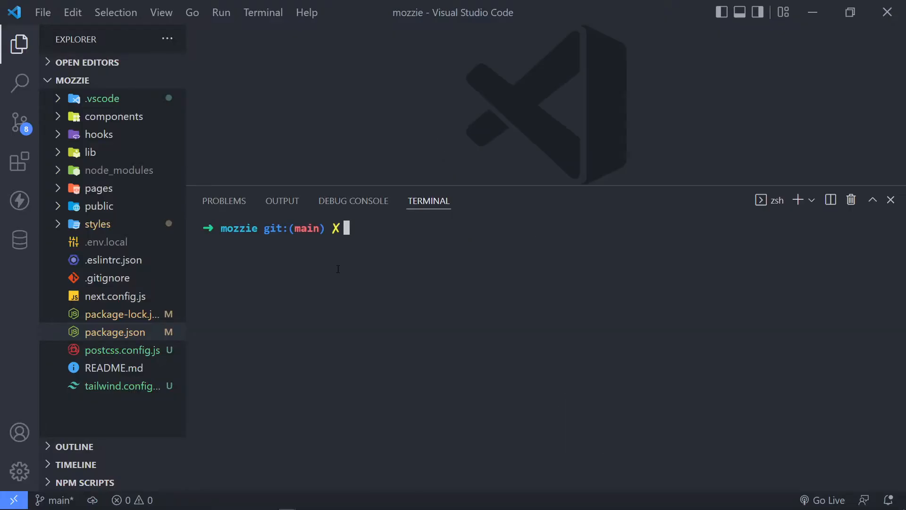
Step: Run npm install --save-dev prettier in the integrated terminal
{"action": "type", "text": "npm ru"}
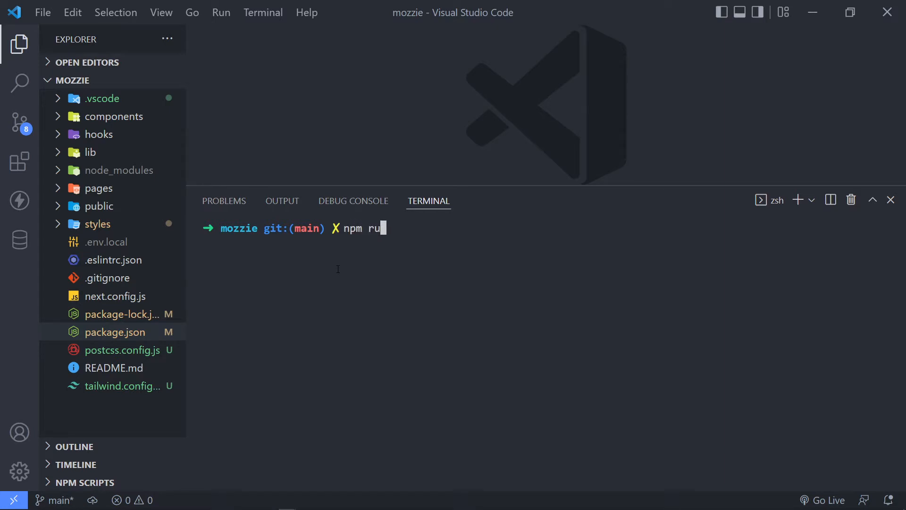
{"action": "type", "text": "install --sa"}
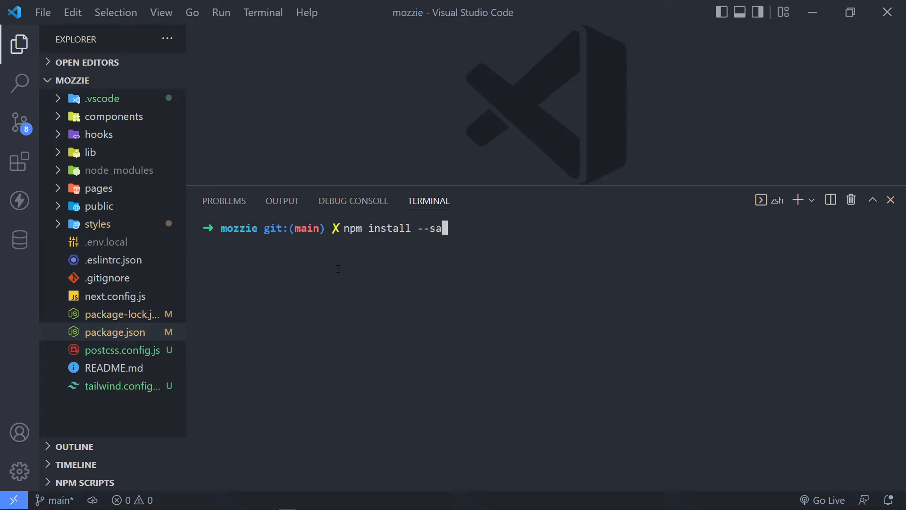
{"action": "type", "text": "ve-dev"}
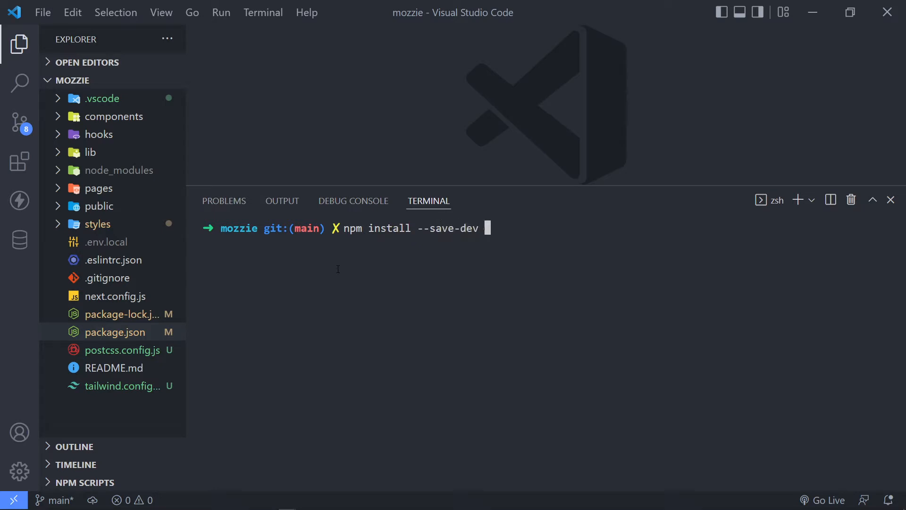
{"action": "type", "text": "prettier"}
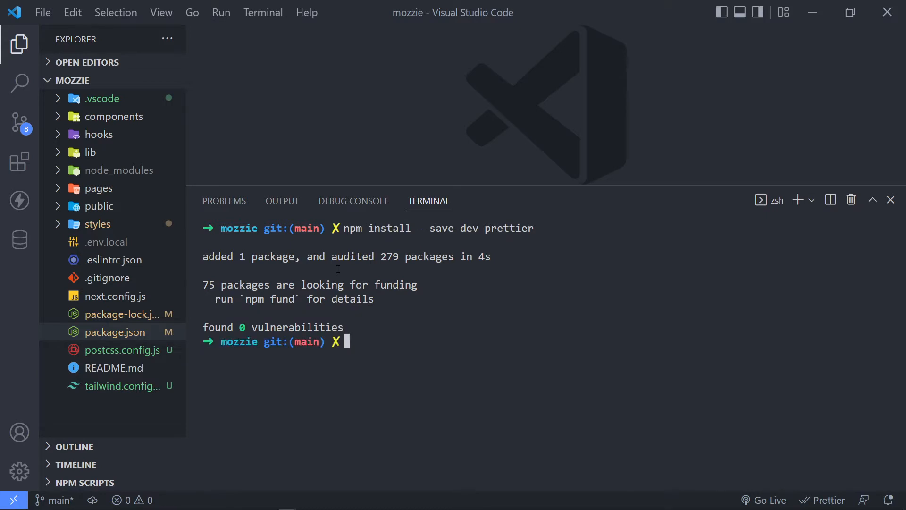
{"action": "mouse_move", "coordinate": [610, 269]}
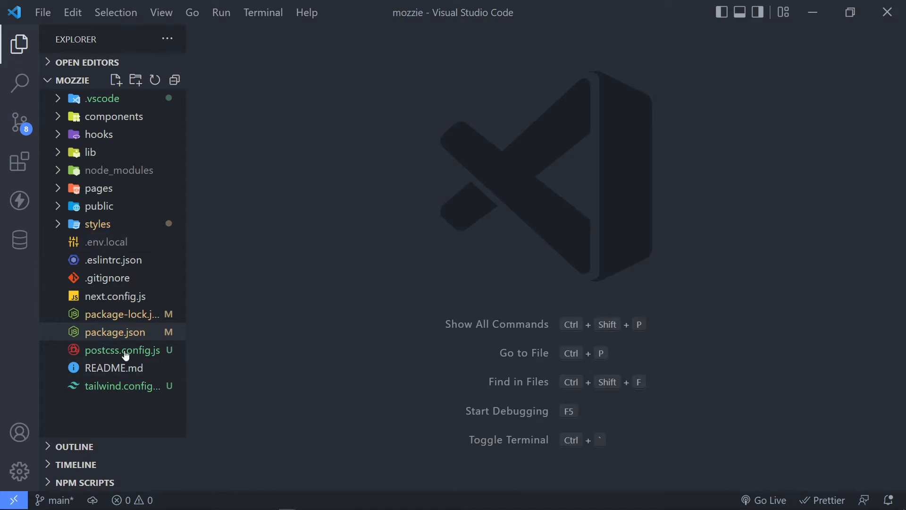
Step: Check prettier ^2.6.2 under devDependencies in package.json, then start a new file at the project root
{"action": "left_click", "coordinate": [115, 331]}
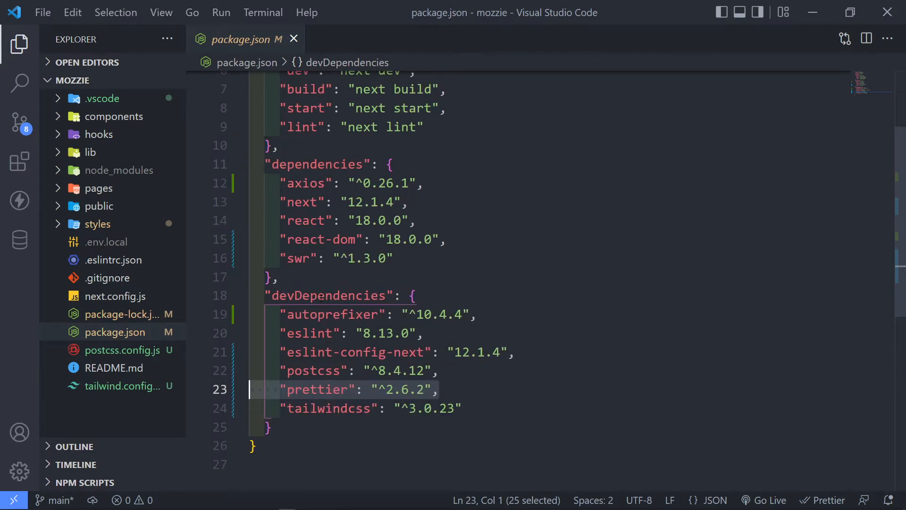
{"action": "left_click", "coordinate": [303, 183]}
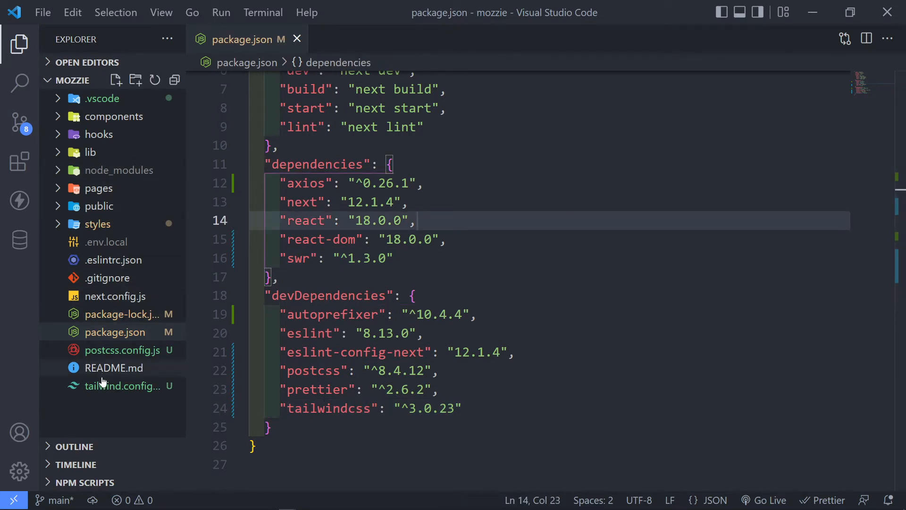
{"action": "left_click", "coordinate": [115, 80]}
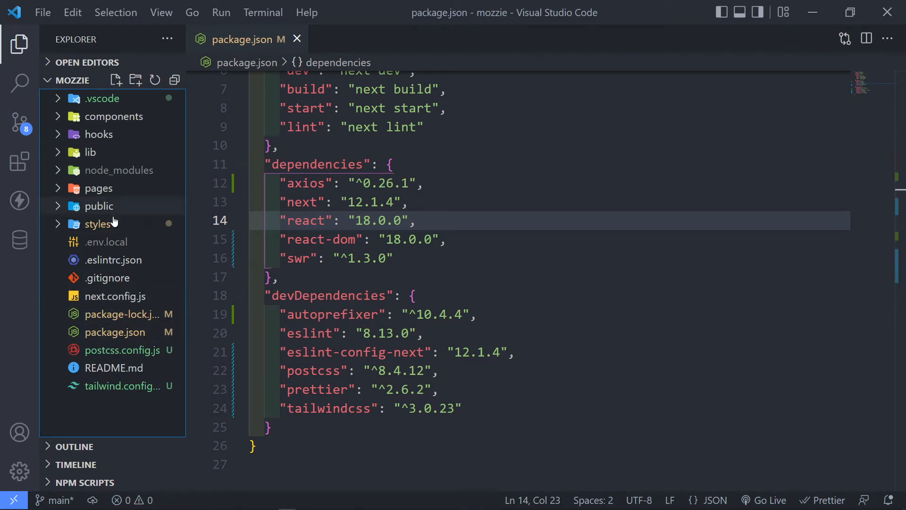
{"action": "left_click", "coordinate": [116, 79]}
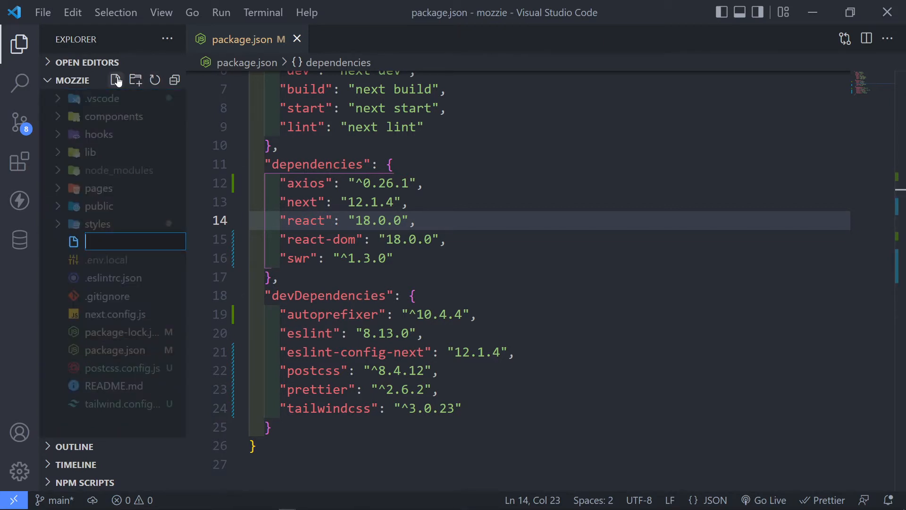
Step: Name the new root file .prettierrc.json and begin its JSON object
{"action": "type", "text": ".pret"}
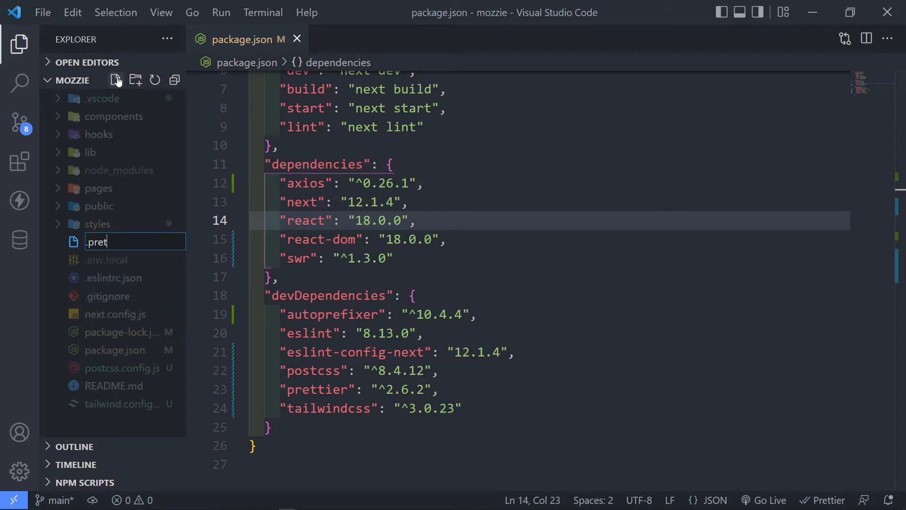
{"action": "type", "text": "tierrc"}
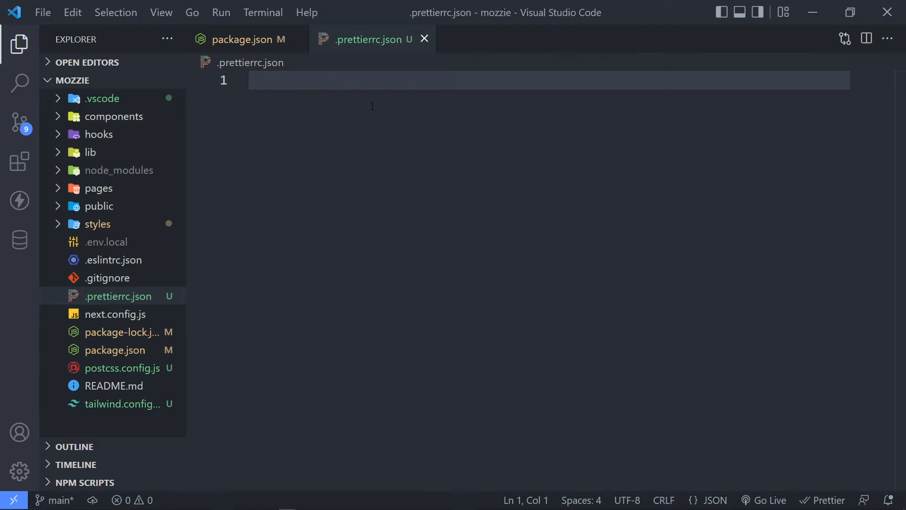
{"action": "type", "text": "{"}
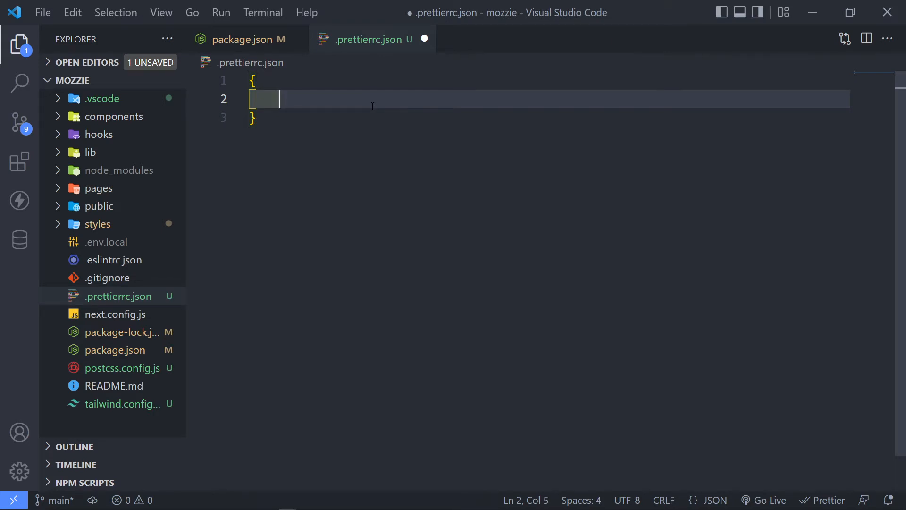
{"action": "type", "text": "\""}
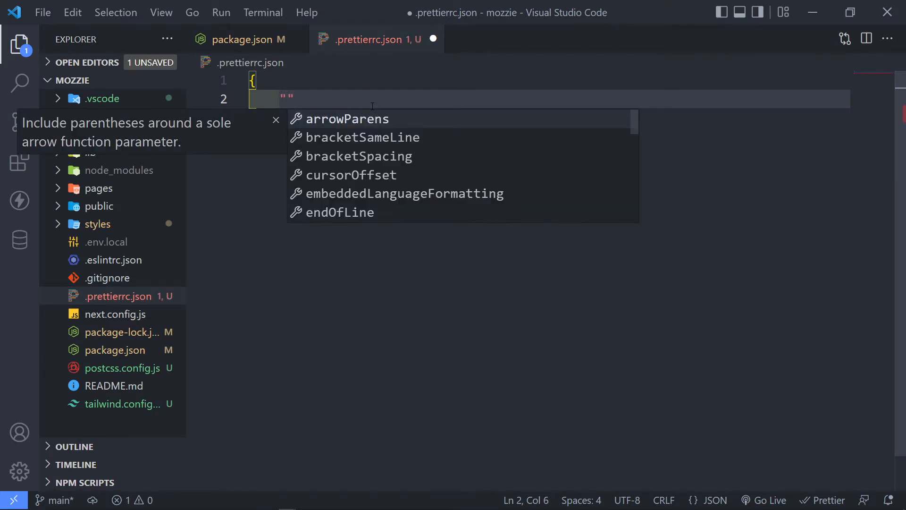
{"action": "type", "text": "singleQuo"}
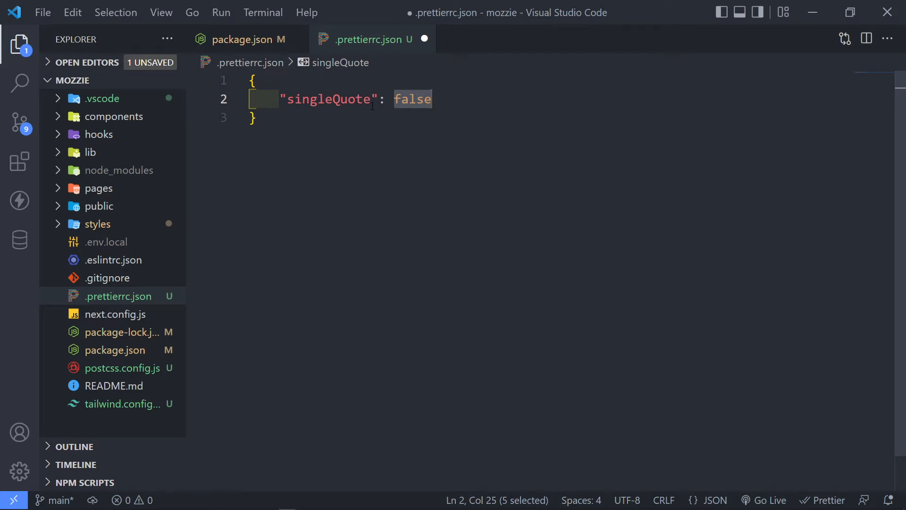
Step: Write { "singleQuote": false, "semi": true } as the Prettier config
{"action": "type", "text": "te"}
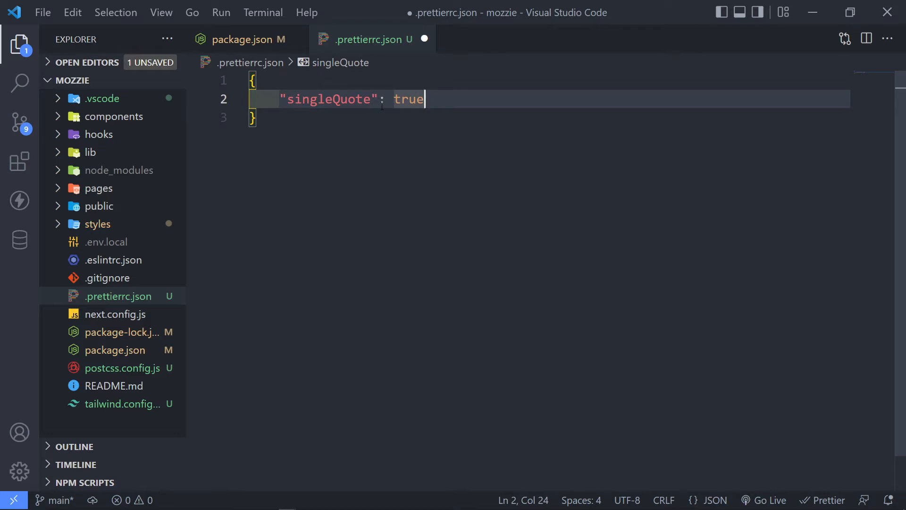
{"action": "type", "text": "fal"}
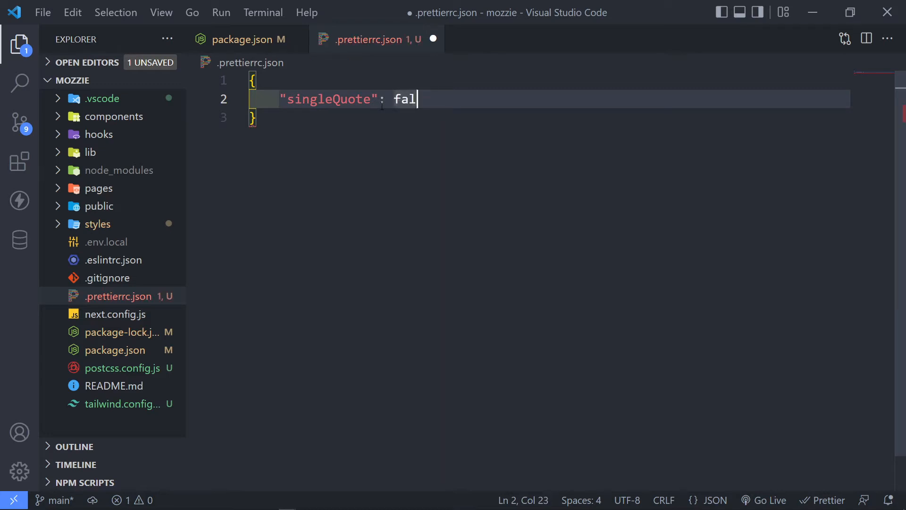
{"action": "type", "text": "se,"}
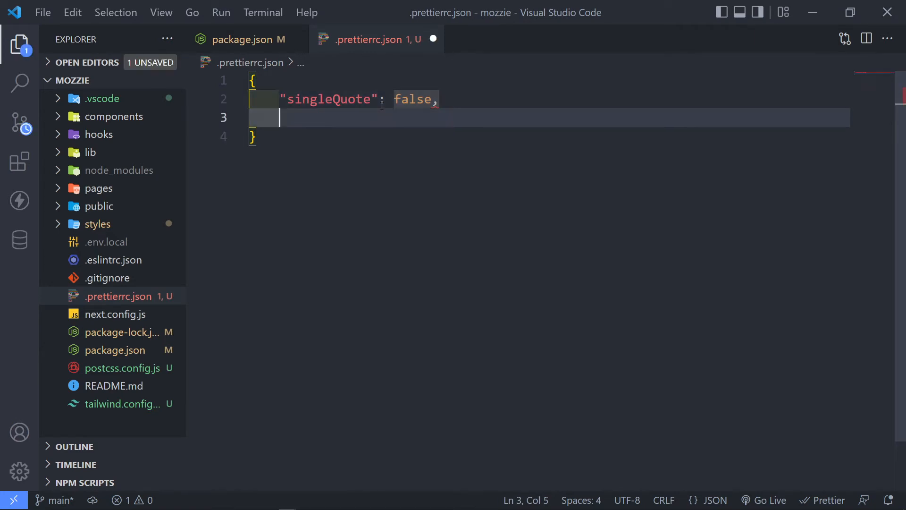
{"action": "type", "text": "\""}
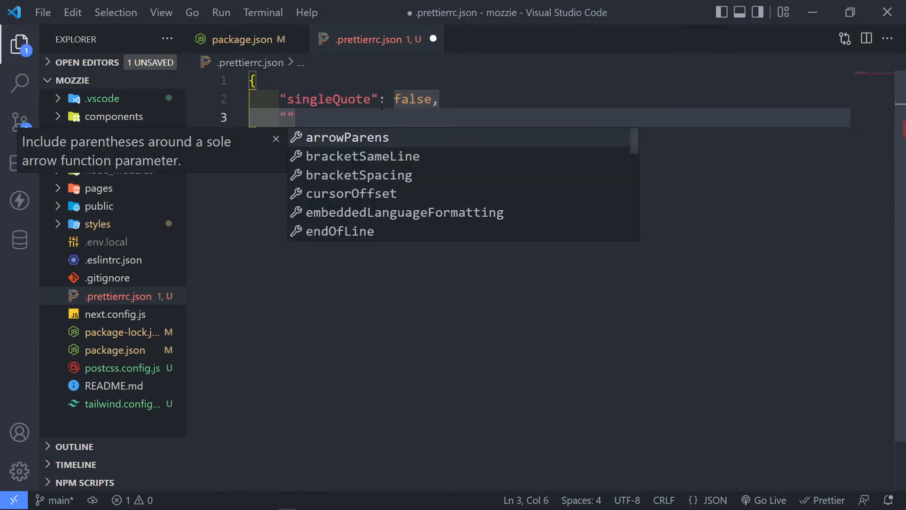
{"action": "type", "text": "\"semi\": true"}
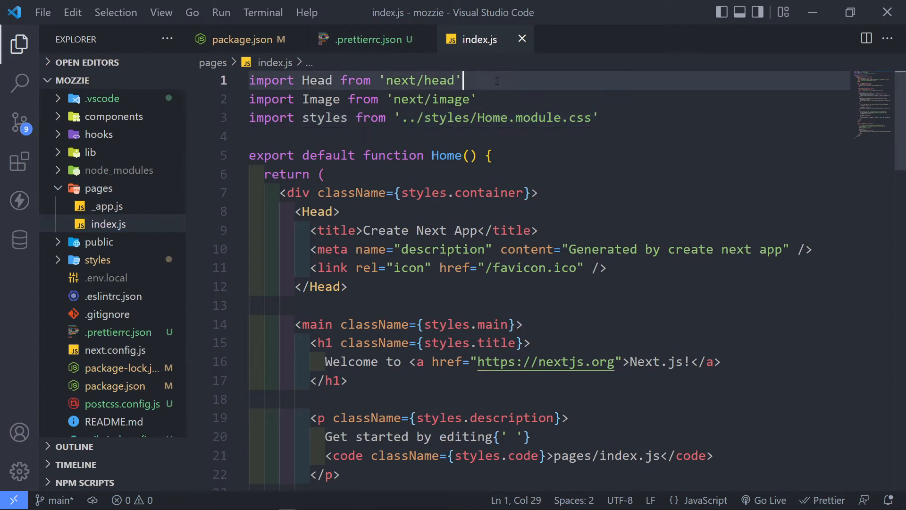
Step: Add a semicolon while reviewing pages/index.js formatting
{"action": "type", "text": ";"}
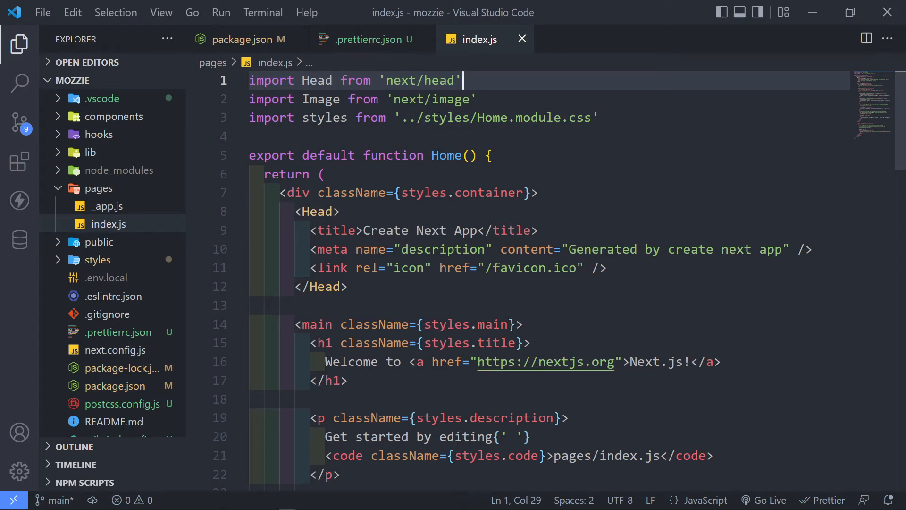
Step: Add a "tabWidth" option to .prettierrc.json and compare with package.json's indentation
{"action": "left_click", "coordinate": [367, 38]}
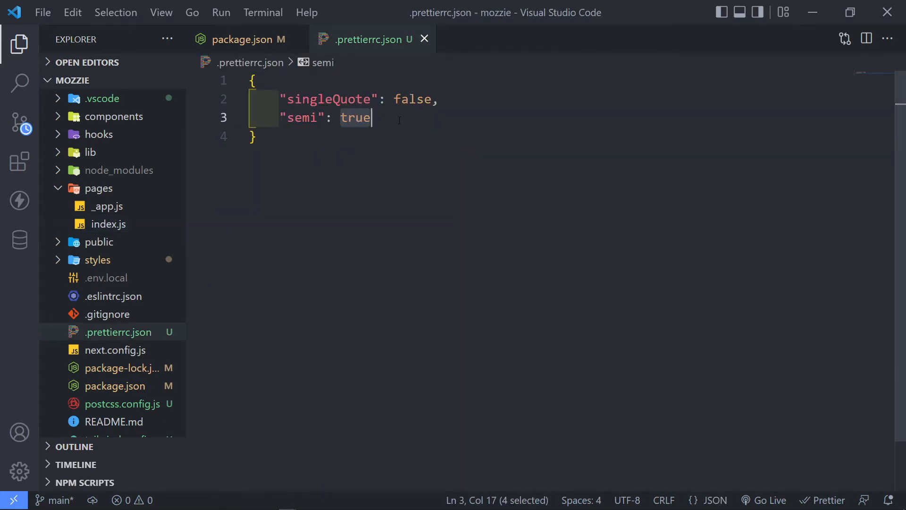
{"action": "key", "text": "enter"}
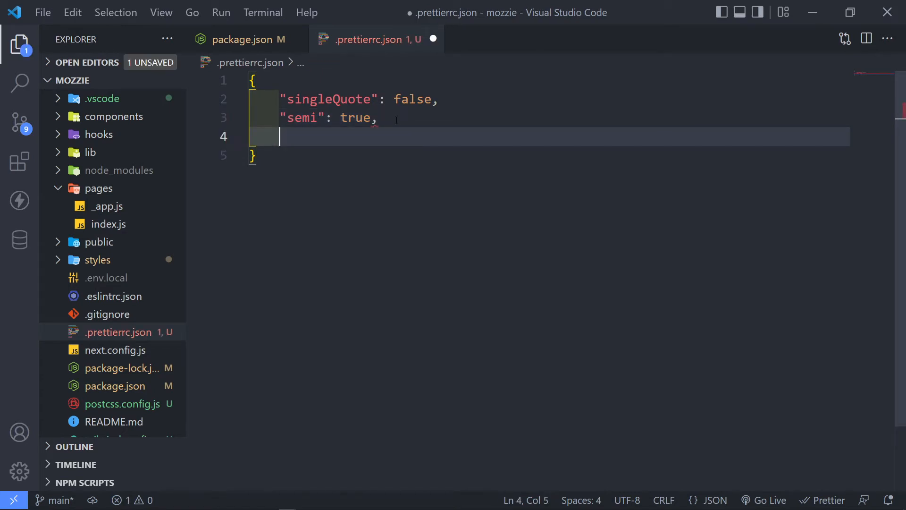
{"action": "type", "text": "\"tab\""}
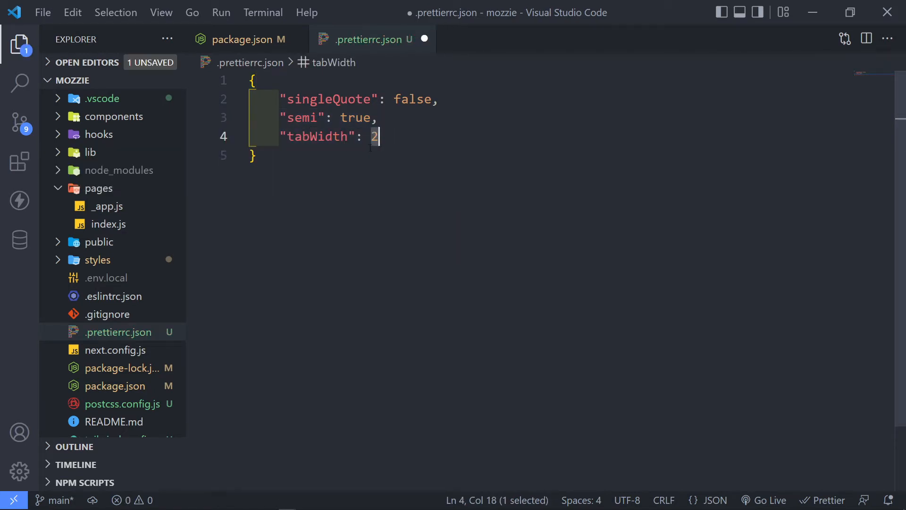
{"action": "left_click", "coordinate": [246, 39]}
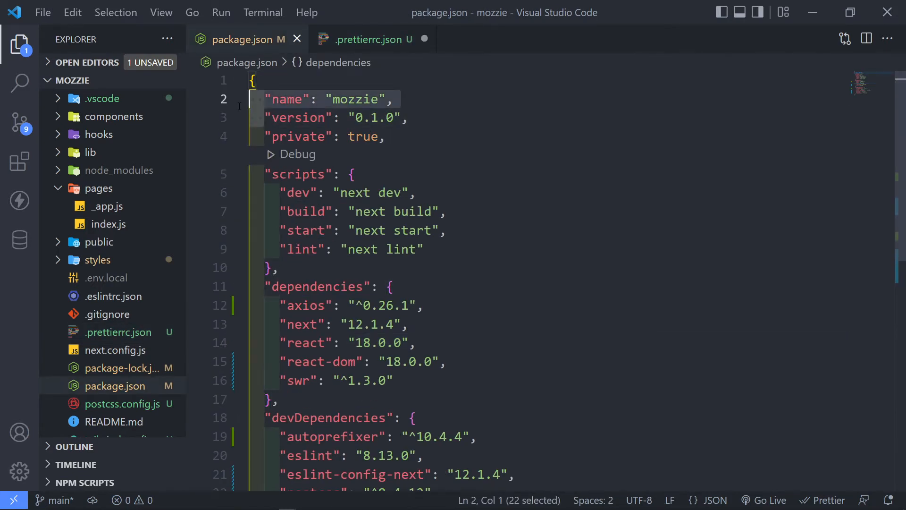
{"action": "left_click", "coordinate": [300, 117]}
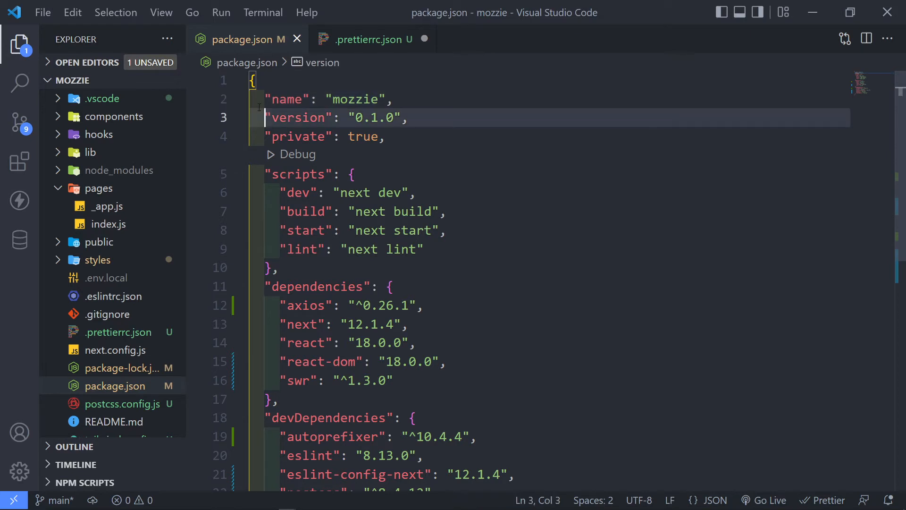
Step: Set tabWidth to 4 in .prettierrc.json and save it
{"action": "left_click", "coordinate": [366, 40]}
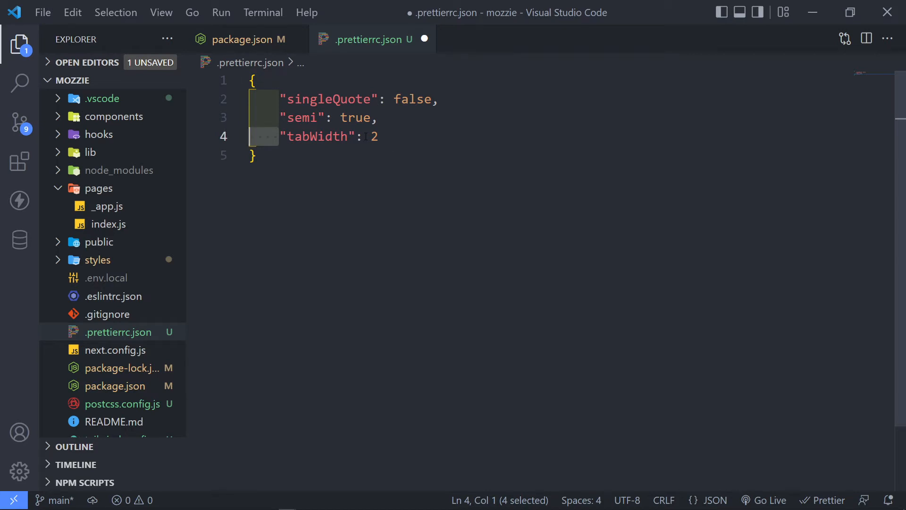
{"action": "left_click", "coordinate": [376, 136]}
{"action": "type", "text": "4"}
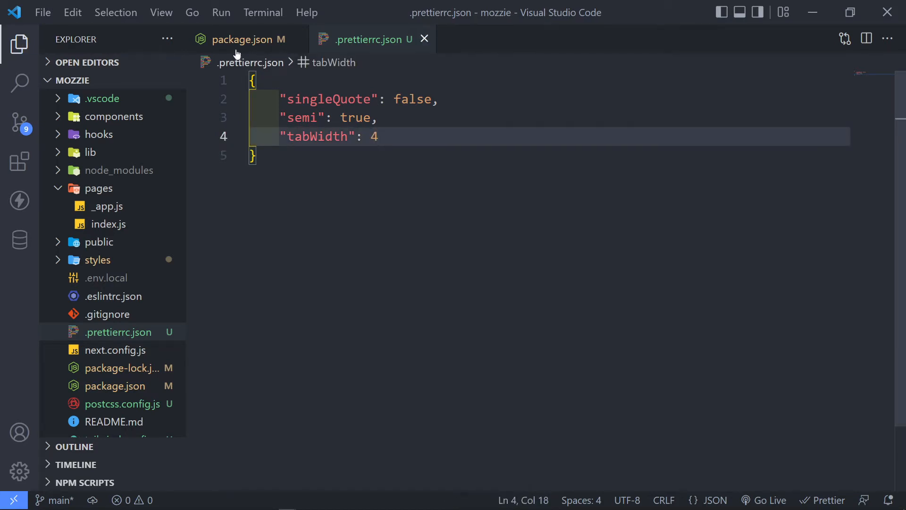
{"action": "left_click", "coordinate": [245, 40]}
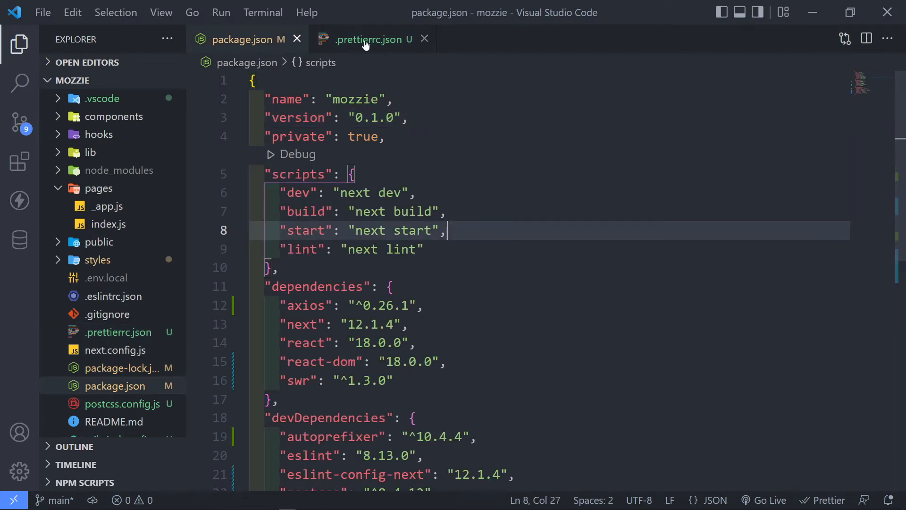
{"action": "left_click", "coordinate": [373, 39]}
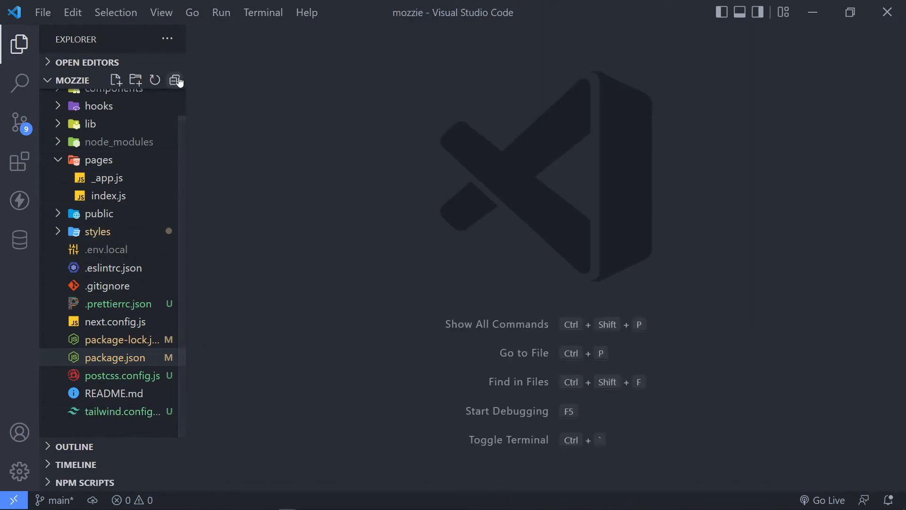
Step: Add a new "format" key to package.json's scripts after the lint entry
{"action": "left_click", "coordinate": [115, 357]}
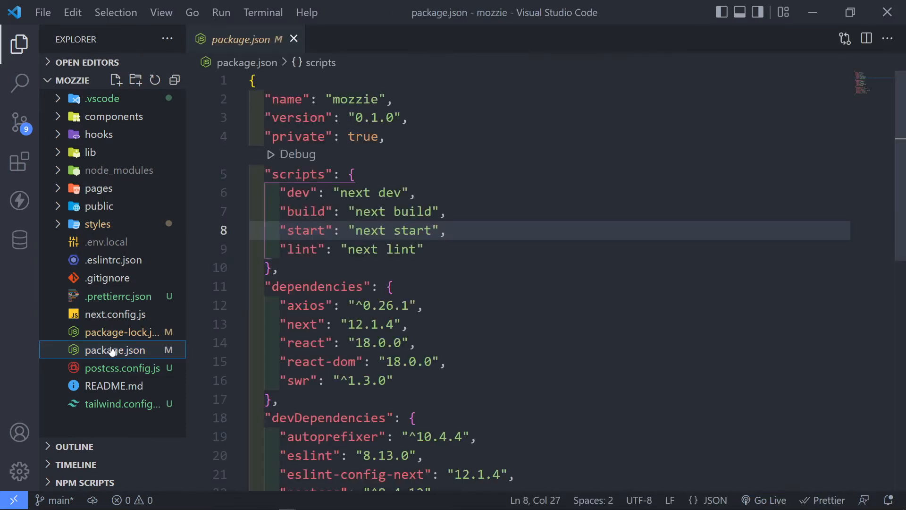
{"action": "type", "text": ","}
{"action": "key", "text": "Enter"}
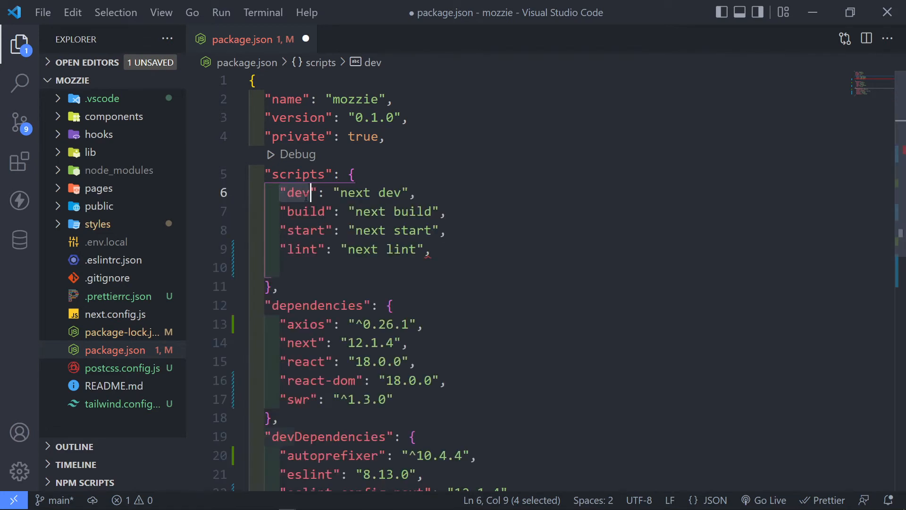
{"action": "left_click", "coordinate": [301, 230]}
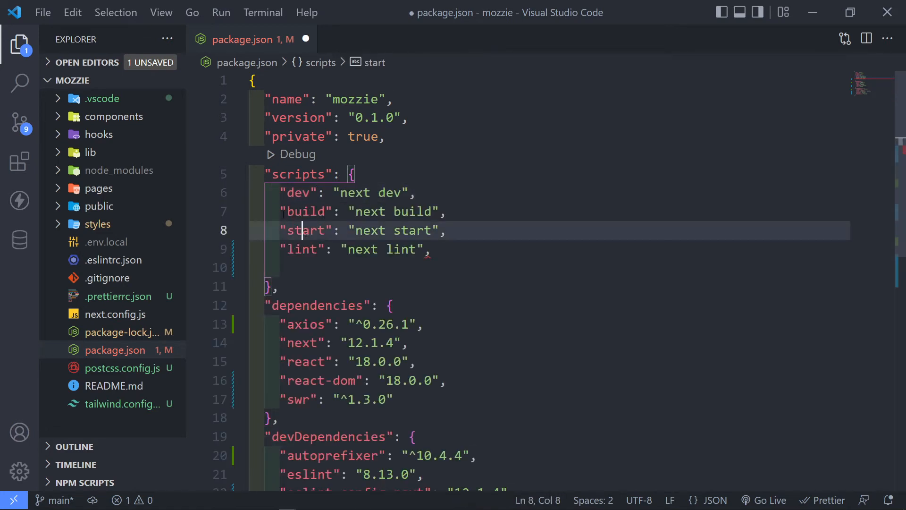
{"action": "double_click", "coordinate": [305, 231]}
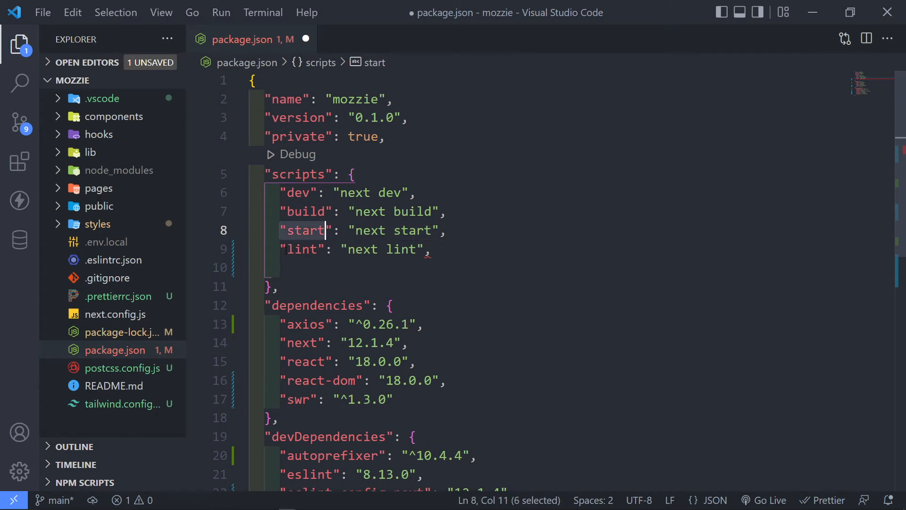
{"action": "type", "text": "\""}
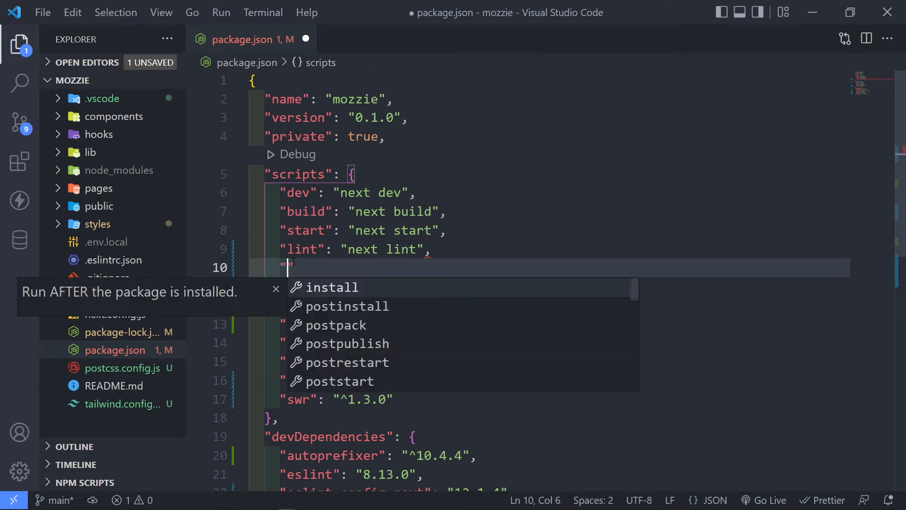
{"action": "type", "text": "for"}
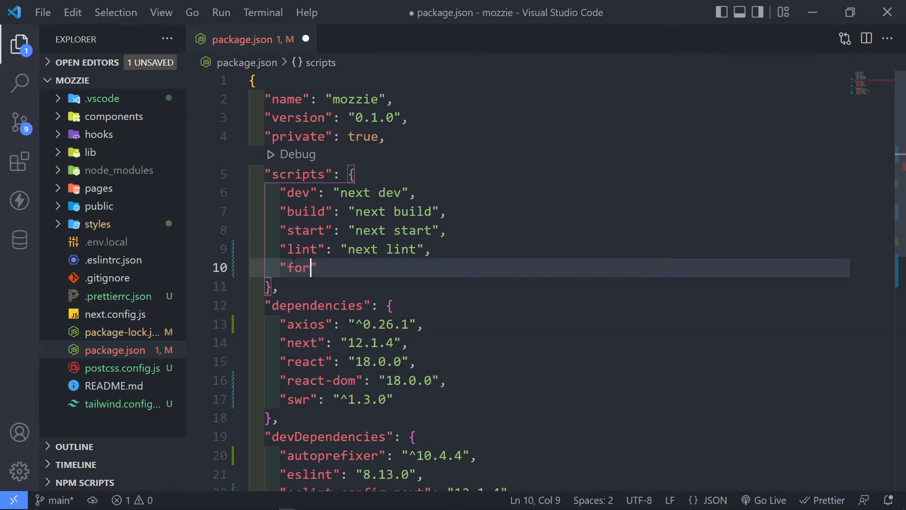
{"action": "type", "text": "mat"}
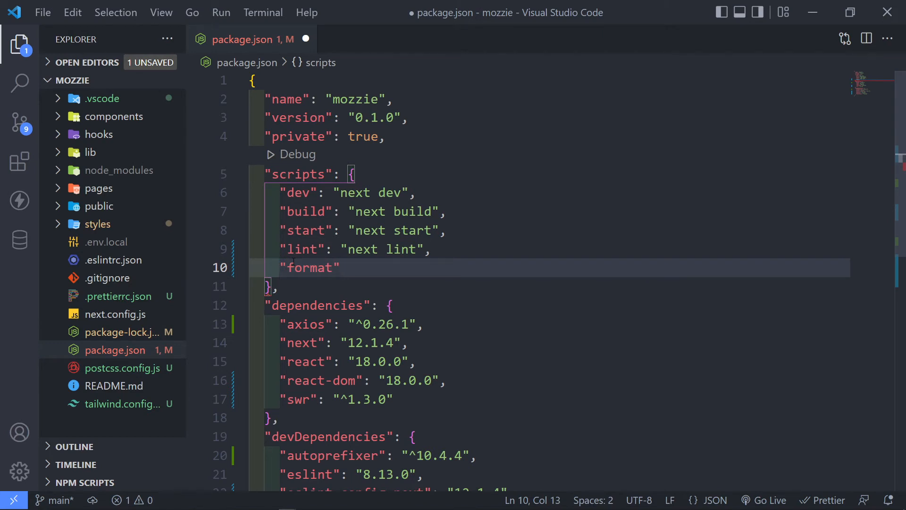
Step: Start the format command as "prettier --check --i"
{"action": "double_click", "coordinate": [311, 267]}
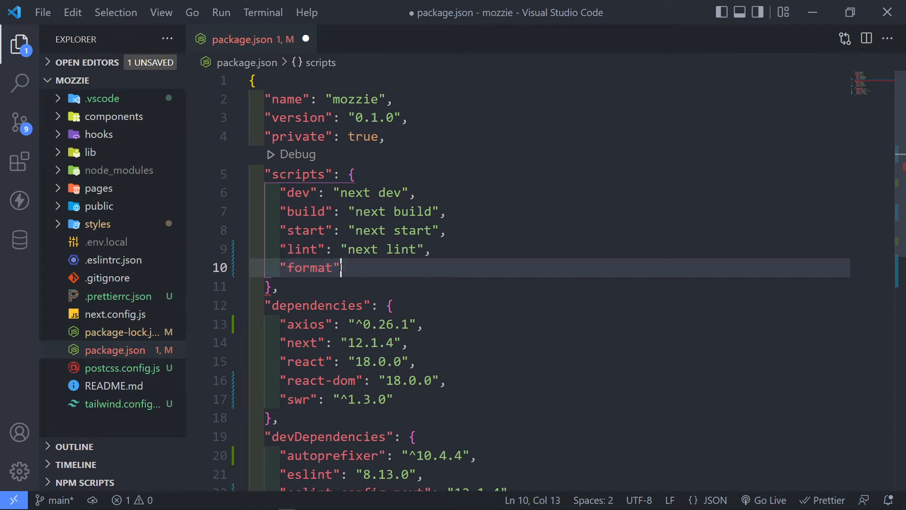
{"action": "type", "text": ":"}
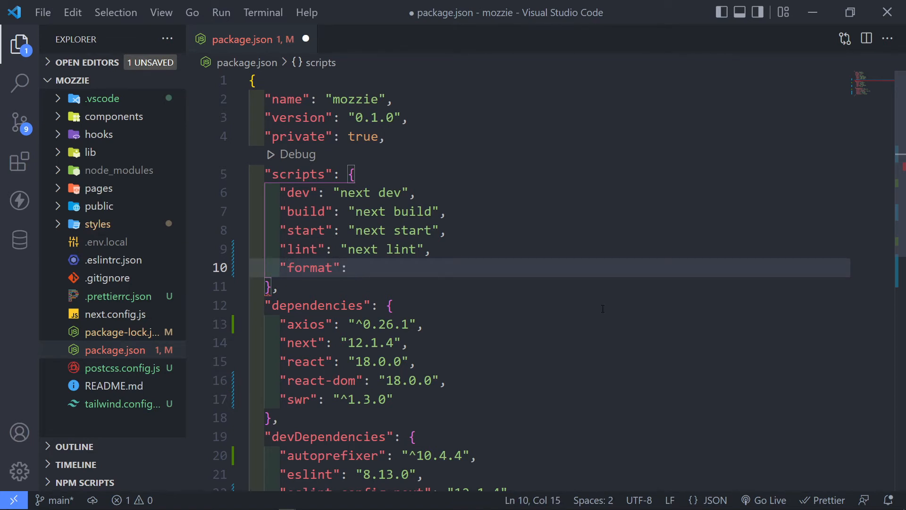
{"action": "type", "text": "prettier --\""}
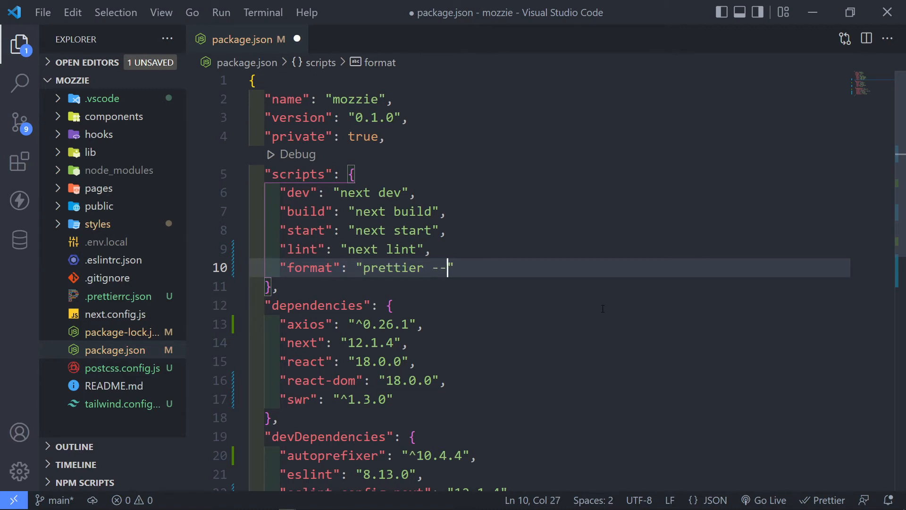
{"action": "type", "text": "check"}
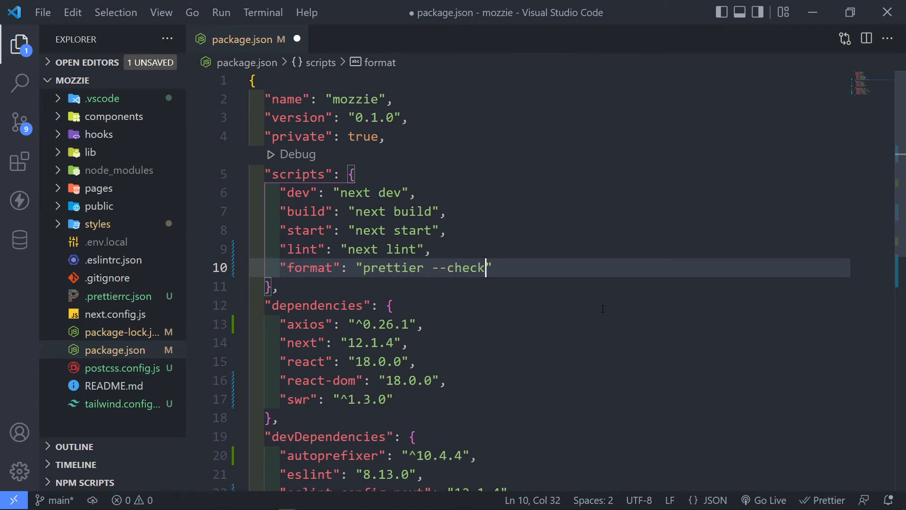
{"action": "mouse_move", "coordinate": [251, 49]}
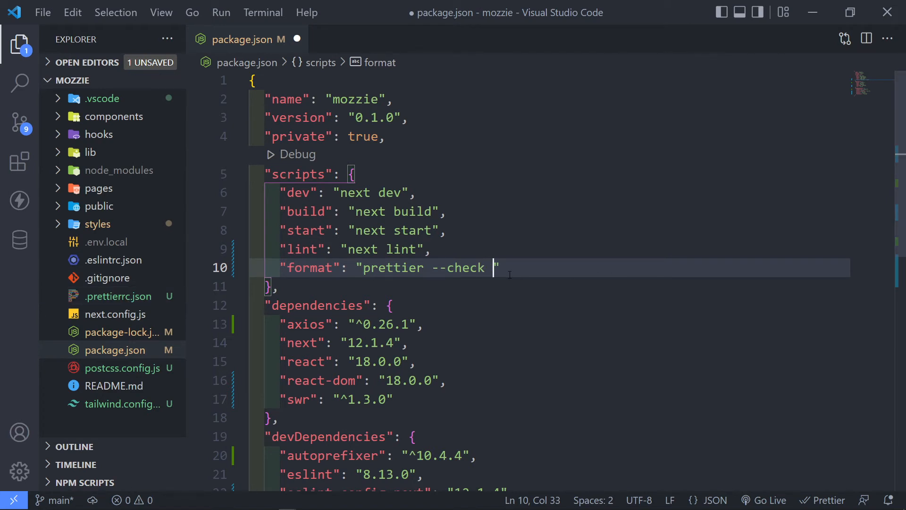
{"action": "type", "text": "--i"}
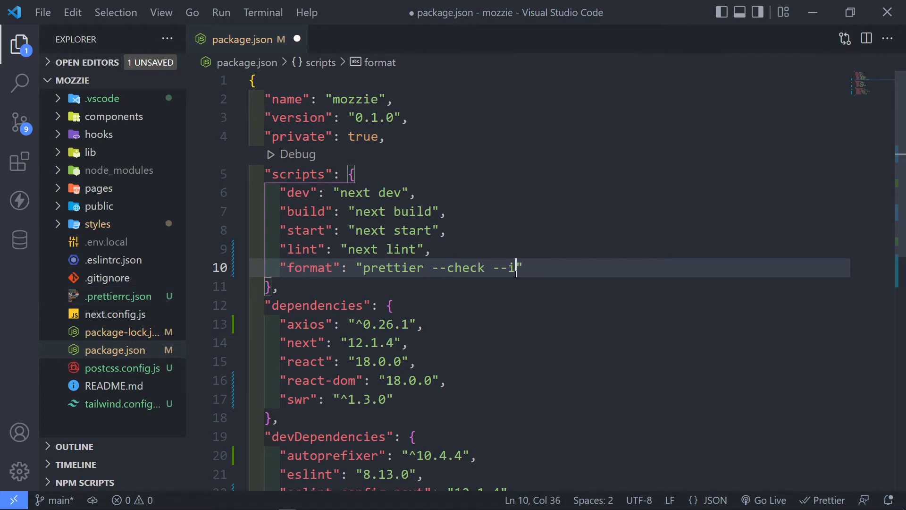
{"action": "left_click", "coordinate": [107, 277]}
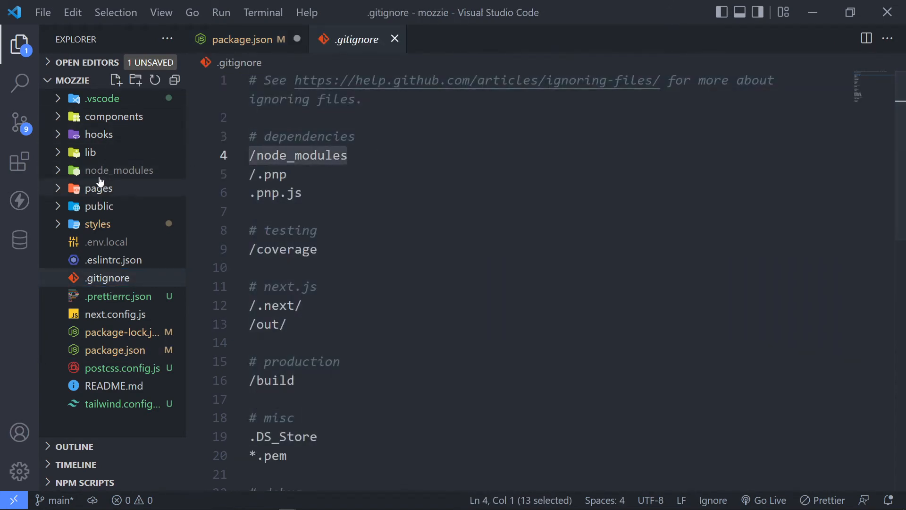
{"action": "left_click", "coordinate": [267, 175]}
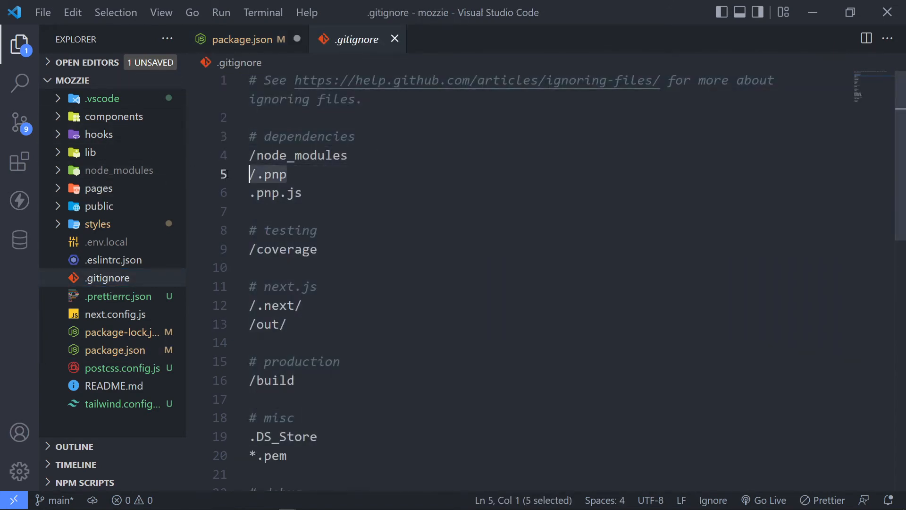
{"action": "scroll", "scroll_direction": "down", "scroll_amount": 3}
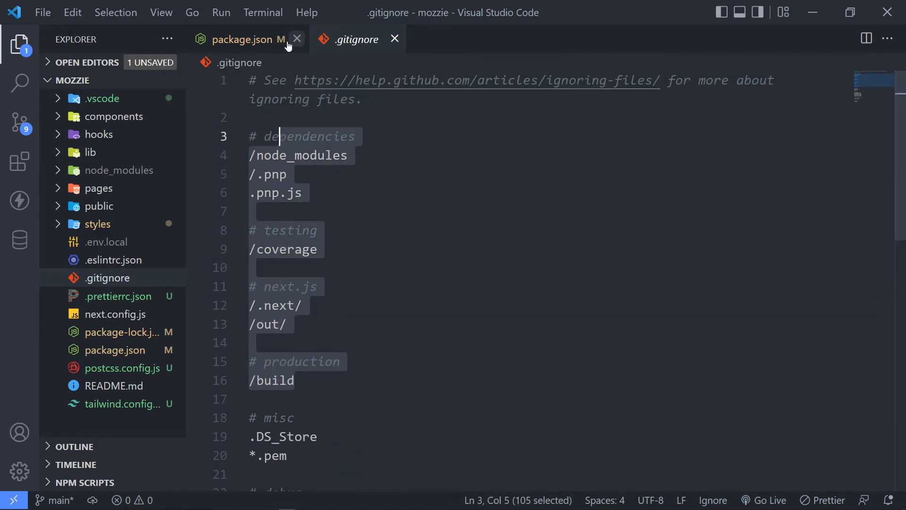
{"action": "left_click", "coordinate": [242, 40]}
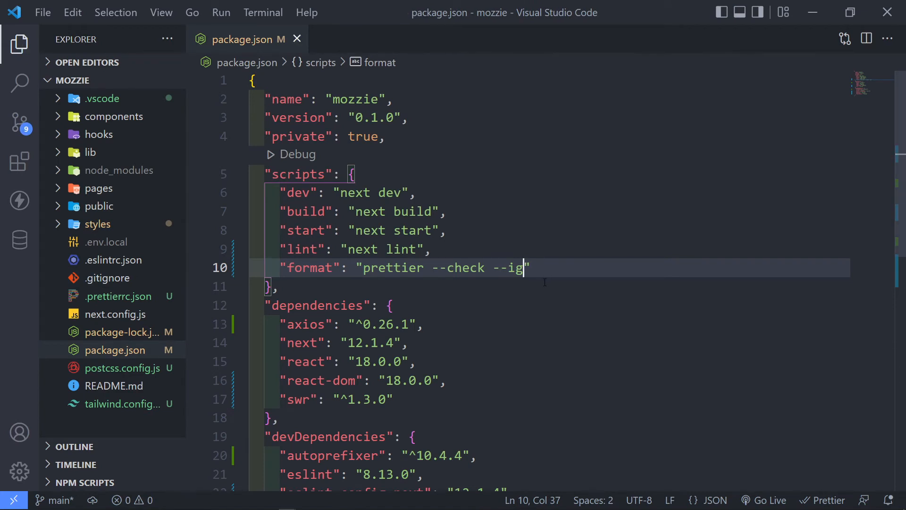
Step: Complete the format script to "prettier --check --ignore-path .gitignore"
{"action": "type", "text": "nog"}
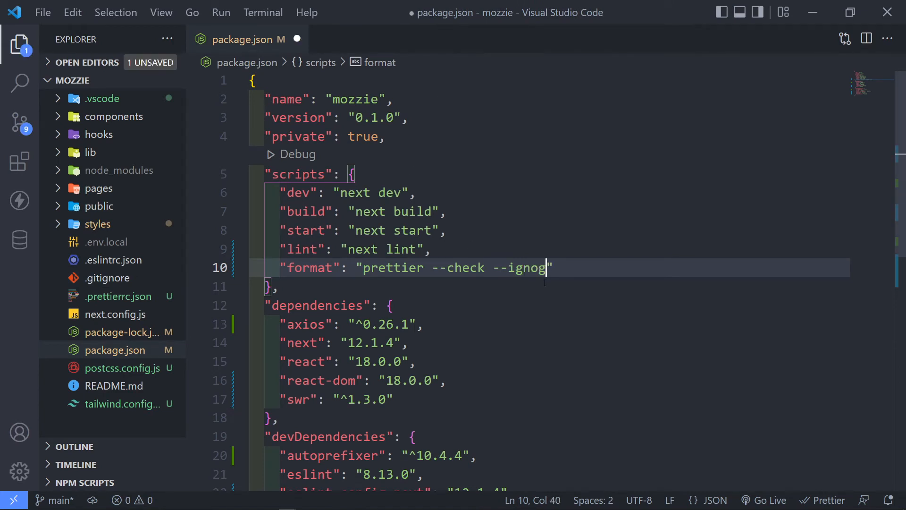
{"action": "type", "text": "e"}
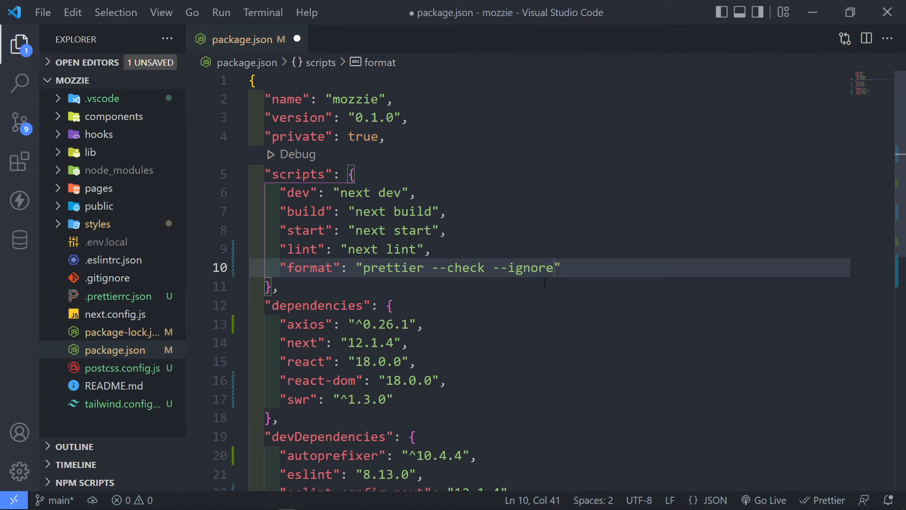
{"action": "type", "text": "p"}
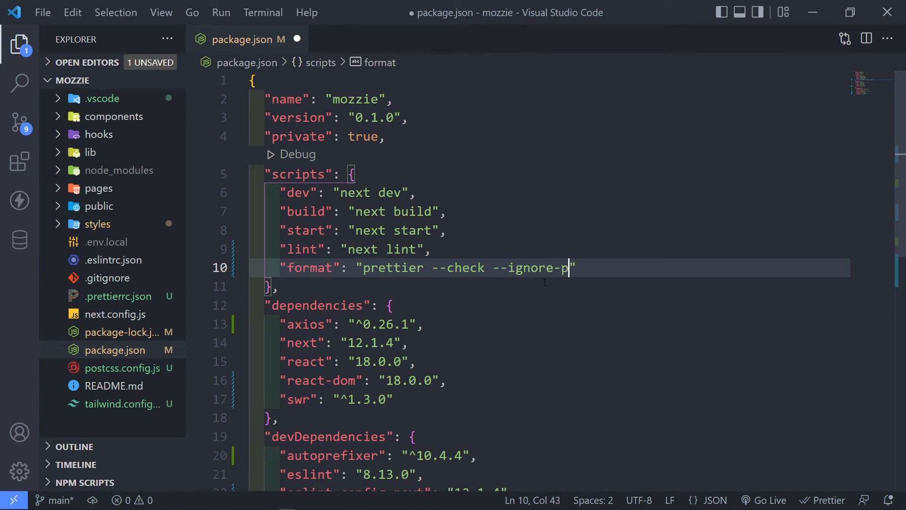
{"action": "type", "text": "ath"}
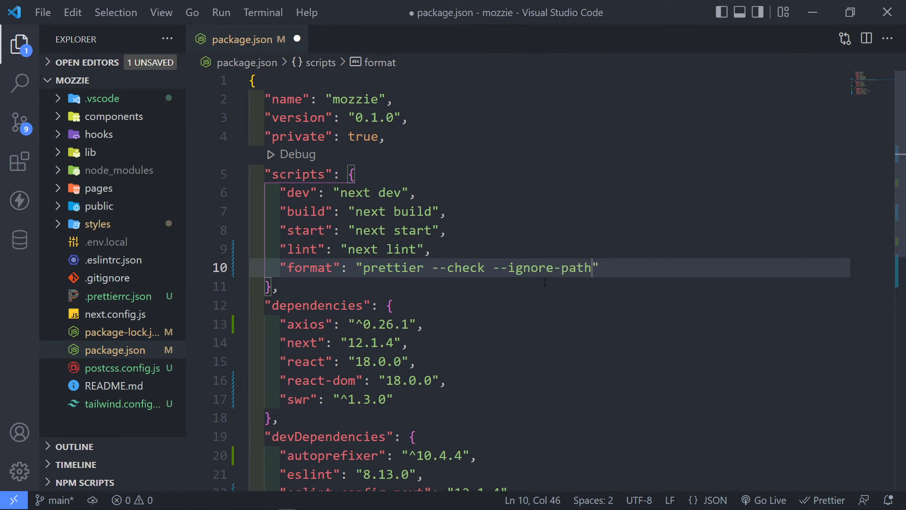
{"action": "type", "text": "."}
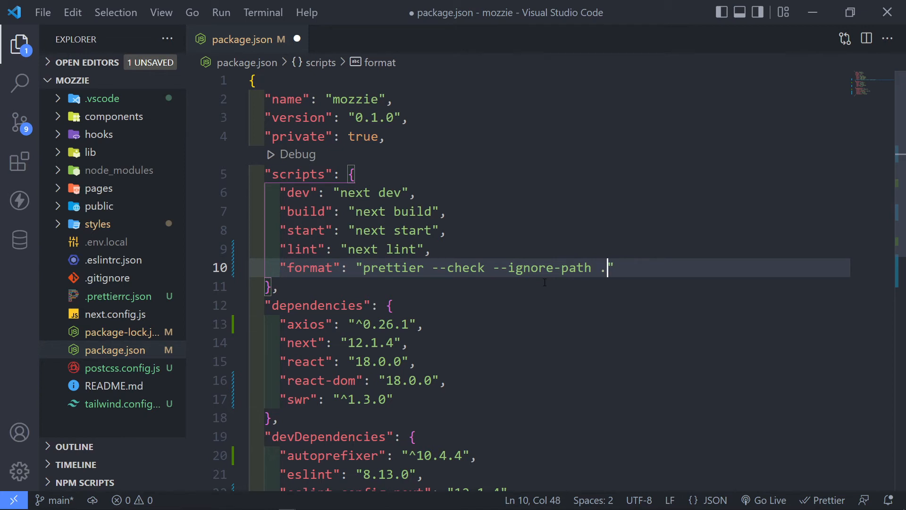
{"action": "type", "text": ".gitigo"}
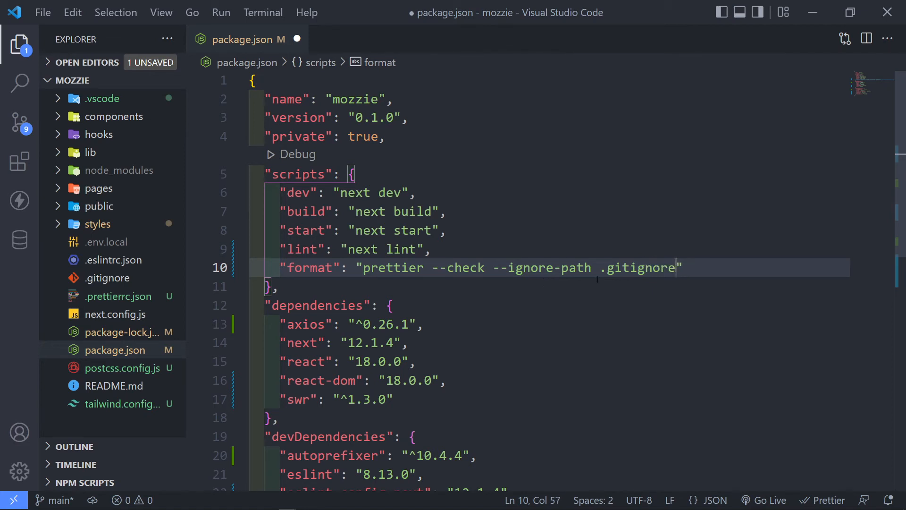
{"action": "mouse_move", "coordinate": [107, 278]}
{"action": "type", "text": "\""}
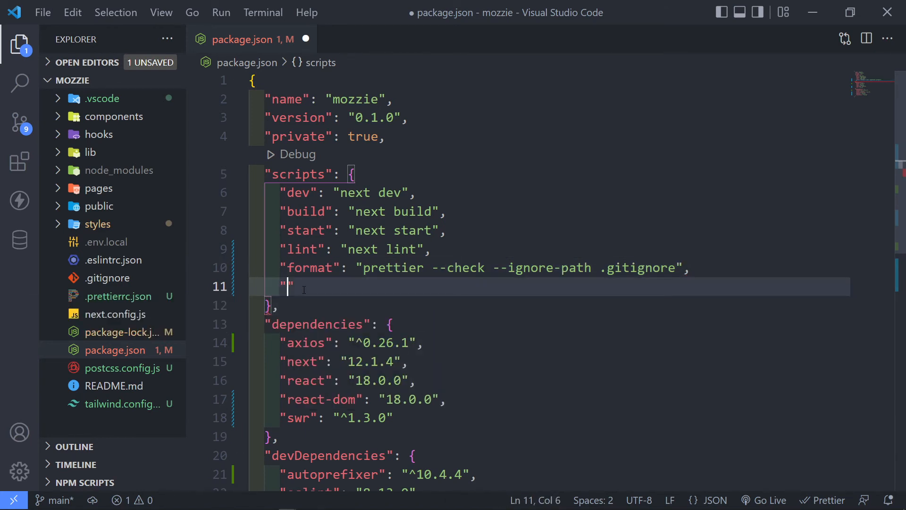
Step: Add a "format:fix" script beginning "prettier --write --ignore"
{"action": "type", "text": "format:fix"}
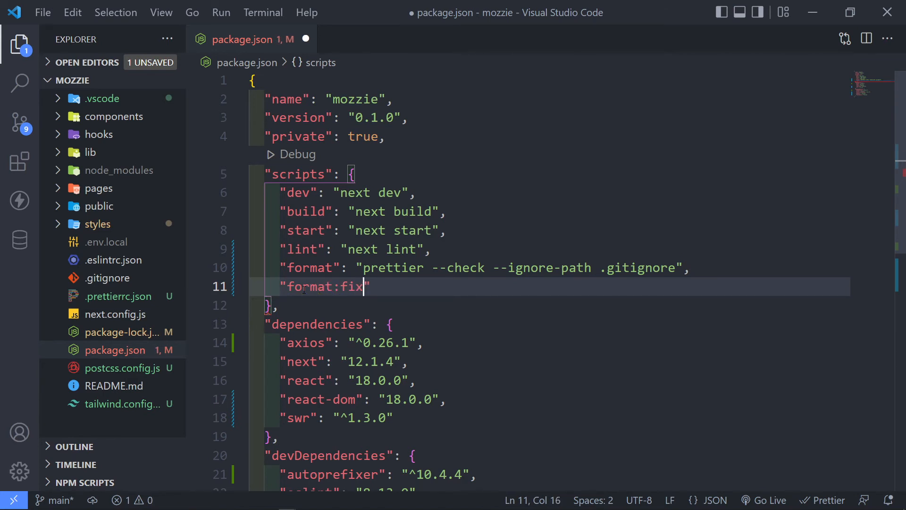
{"action": "type", "text": ": \""}
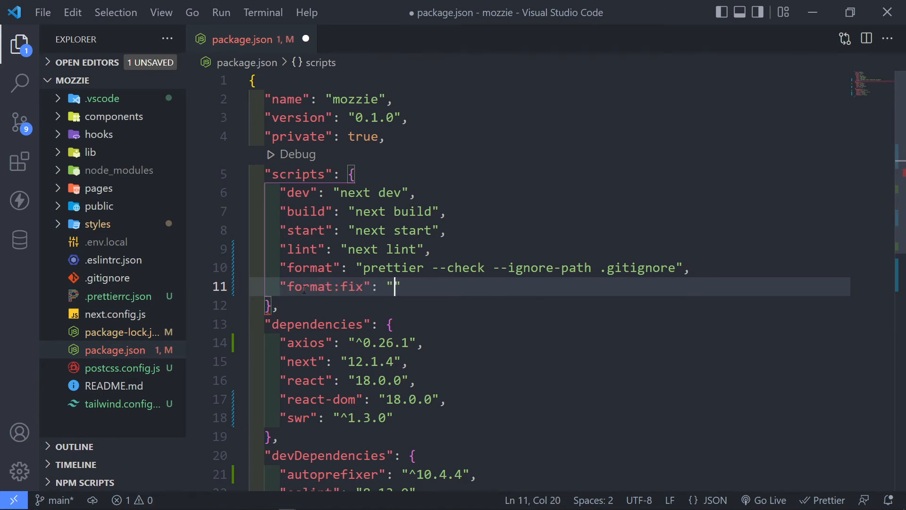
{"action": "type", "text": "prettier --wir"}
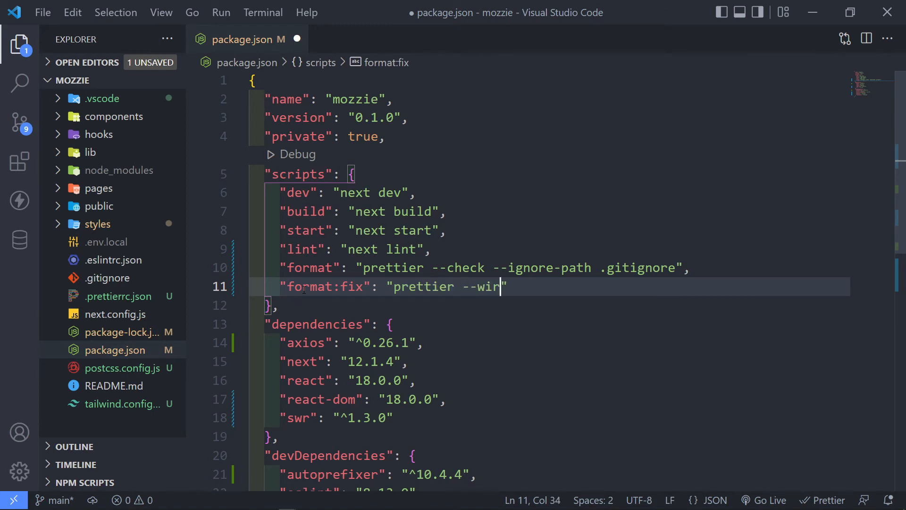
{"action": "type", "text": "e --i"}
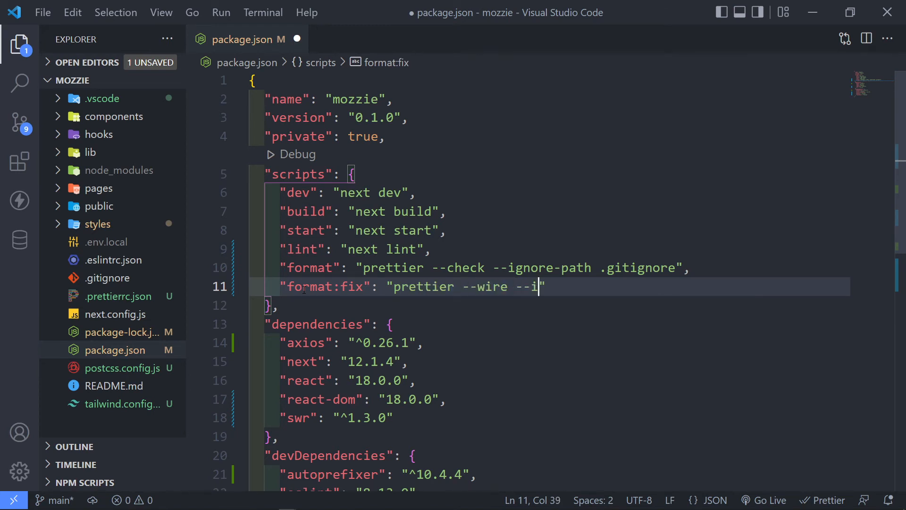
{"action": "type", "text": "gnor"}
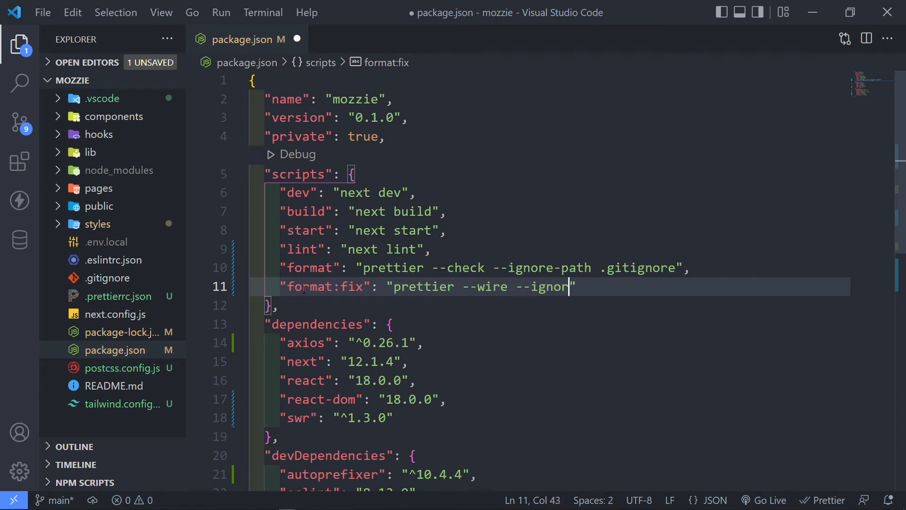
Step: Finish format:fix as "prettier --write --ignore-path .gitignore ." and save package.json
{"action": "type", "text": "-pa"}
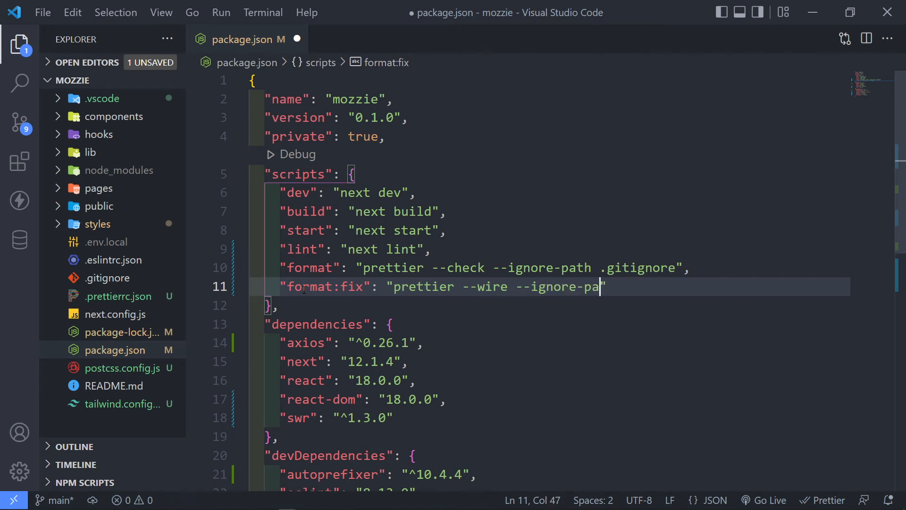
{"action": "type", "text": "th"}
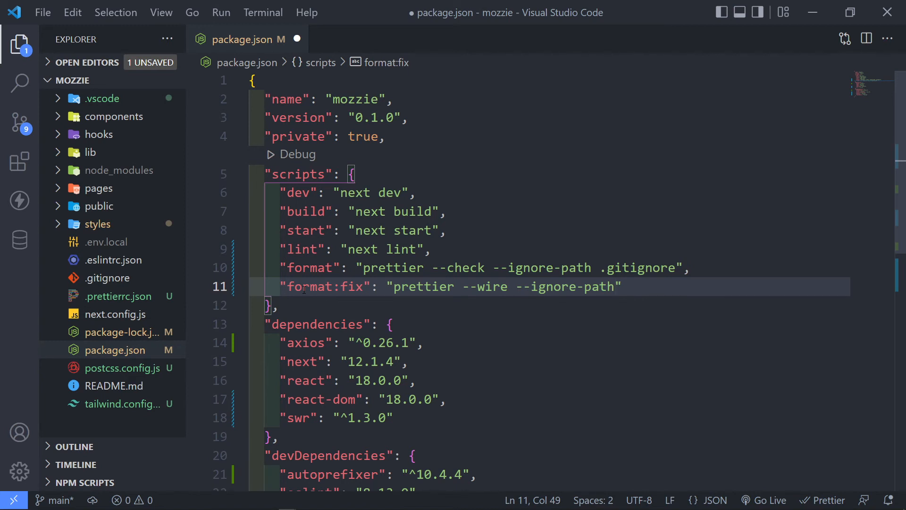
{"action": "type", "text": ".git"}
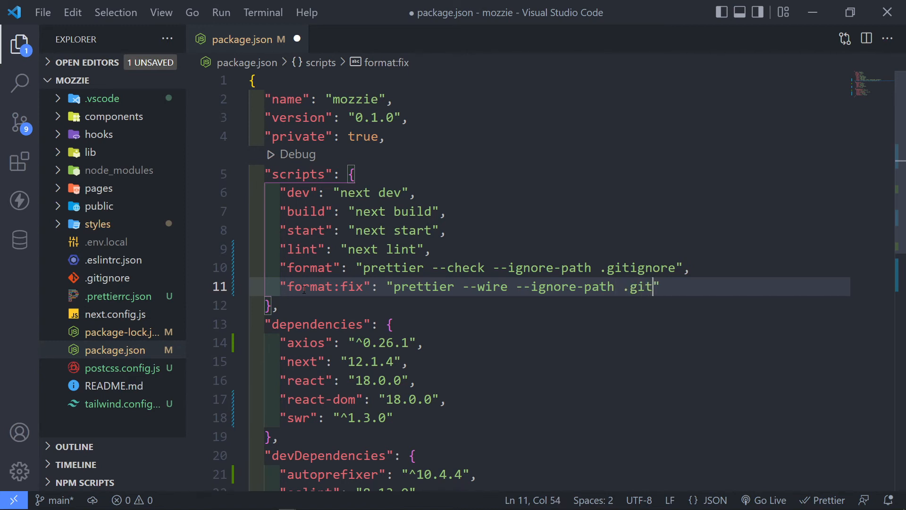
{"action": "type", "text": "igonore ."}
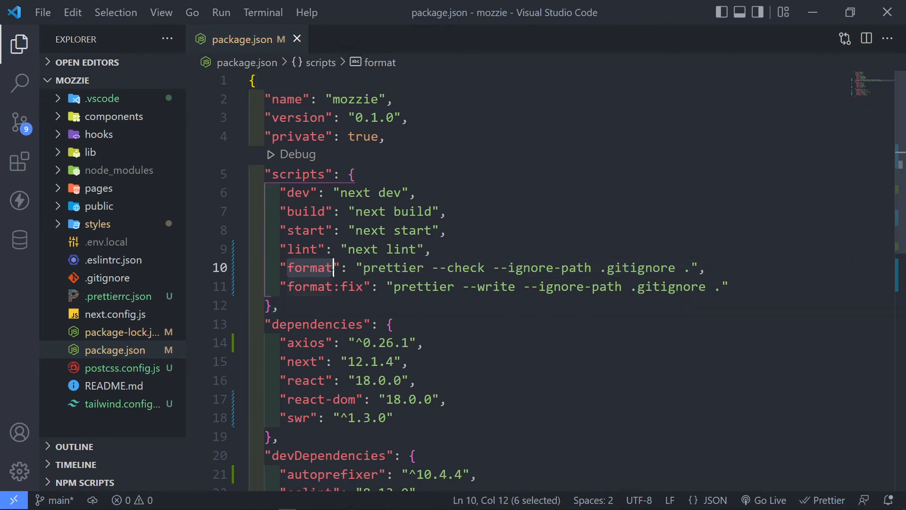
{"action": "type", "text": "pretti"}
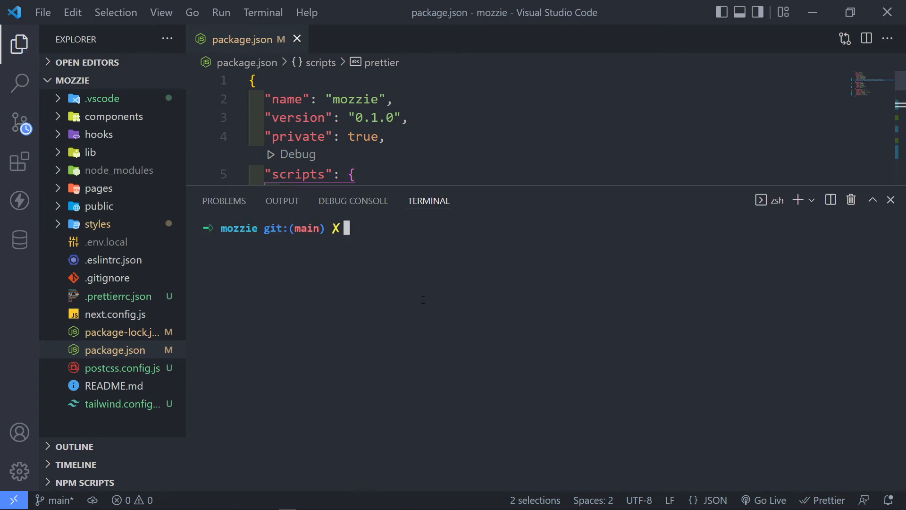
{"action": "type", "text": "npm"}
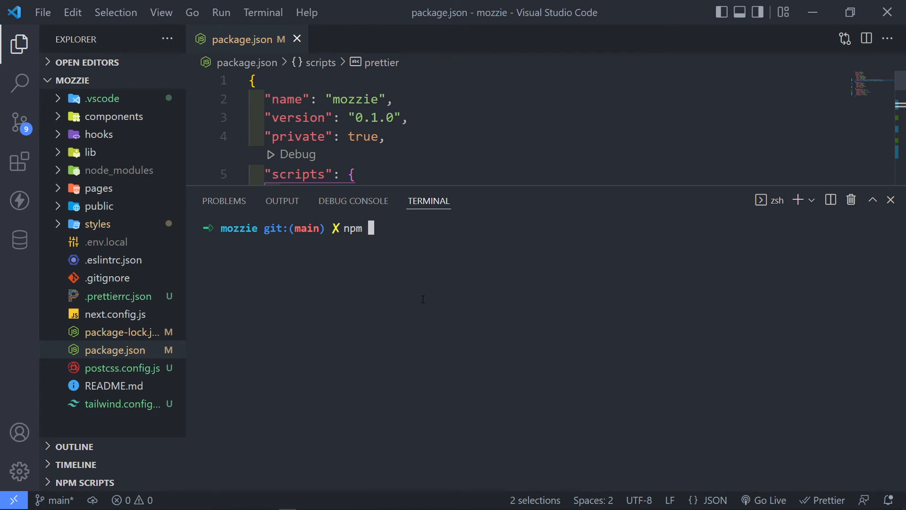
{"action": "type", "text": "run prettie"}
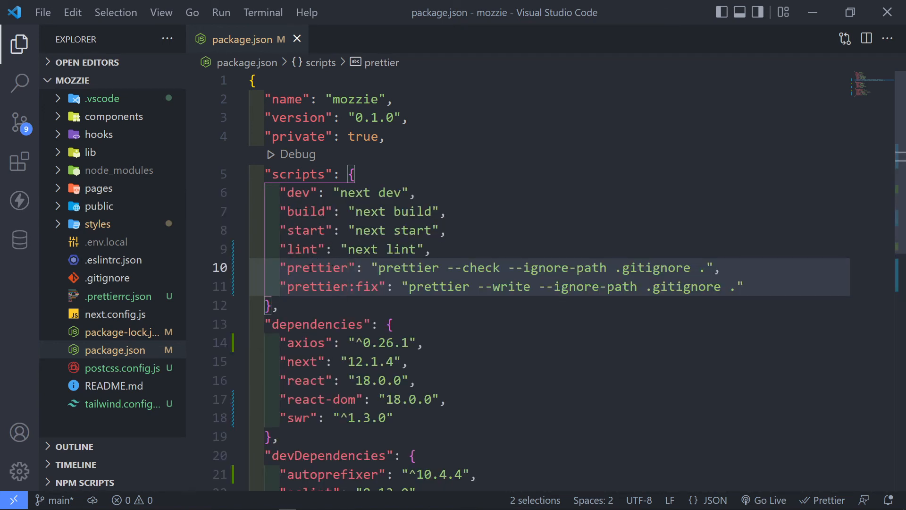
{"action": "type", "text": "format"}
{"action": "type", "text": "npm run f"}
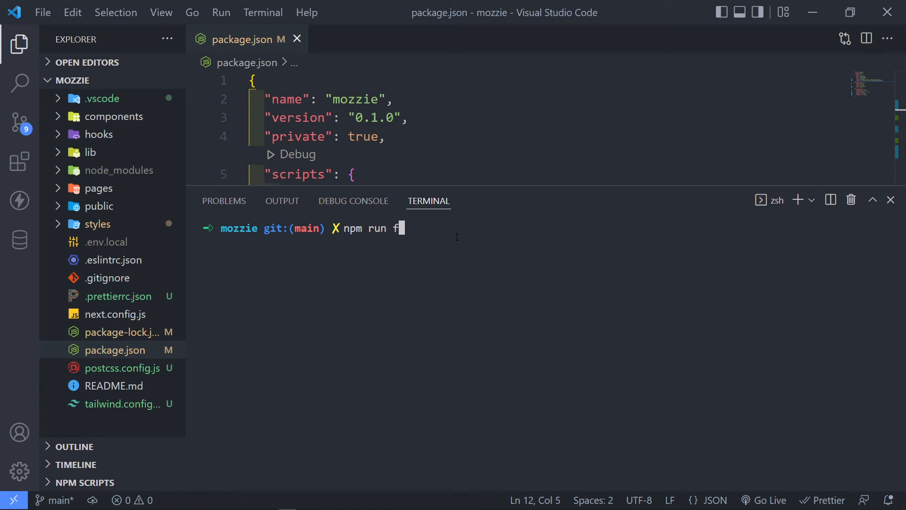
{"action": "type", "text": "ormat"}
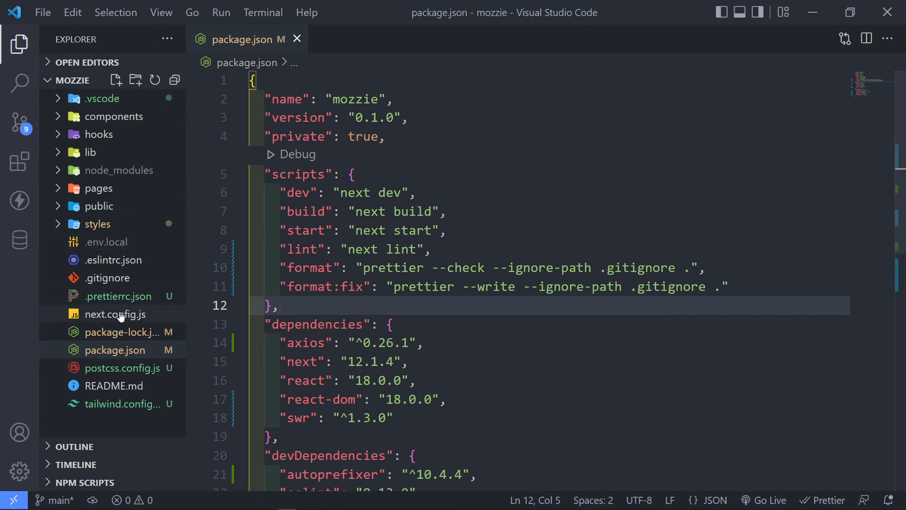
Step: Review .prettierrc.json, then run npm run format to reformat all files to 4-space indentation
{"action": "left_click", "coordinate": [119, 296]}
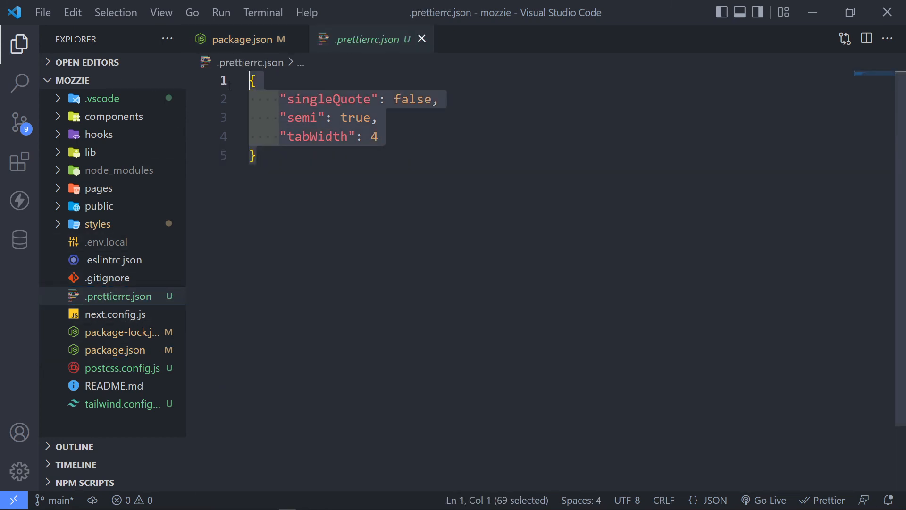
{"action": "left_click", "coordinate": [248, 39]}
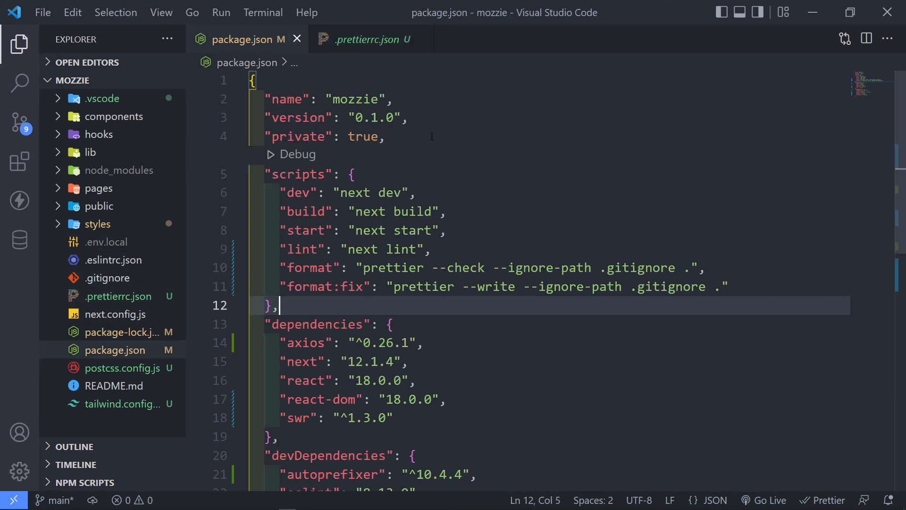
{"action": "left_click", "coordinate": [363, 39]}
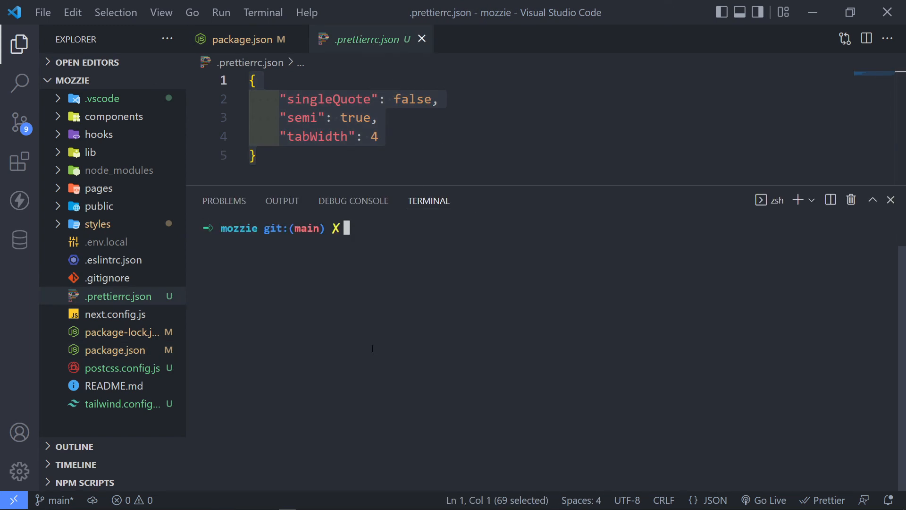
{"action": "type", "text": "npm r"}
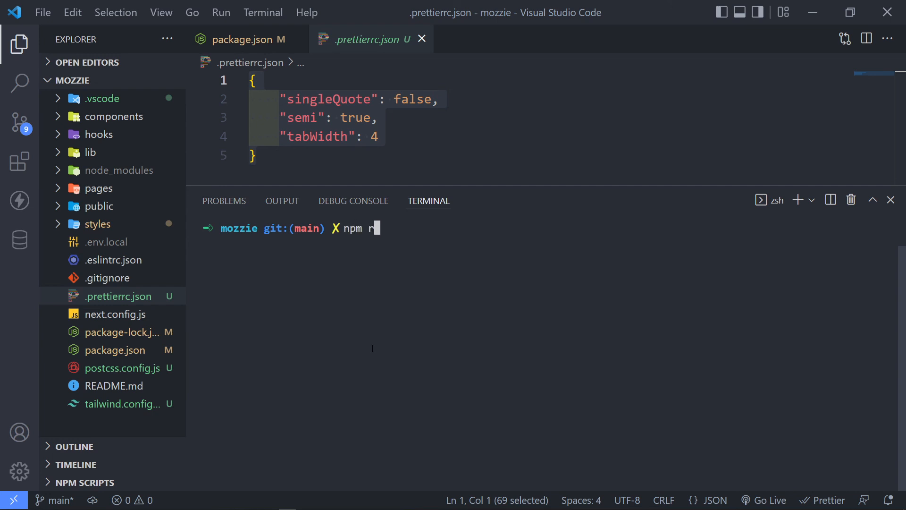
{"action": "type", "text": "un format"}
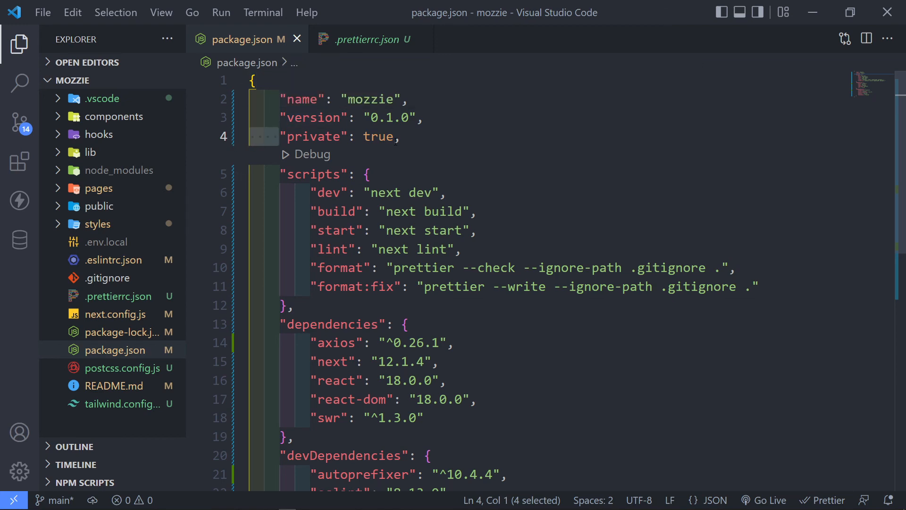
Step: Check pages/index.js and pages/_app.js now use double quotes, semicolons and 4-space indentation
{"action": "scroll", "scroll_direction": "down", "scroll_amount": 3}
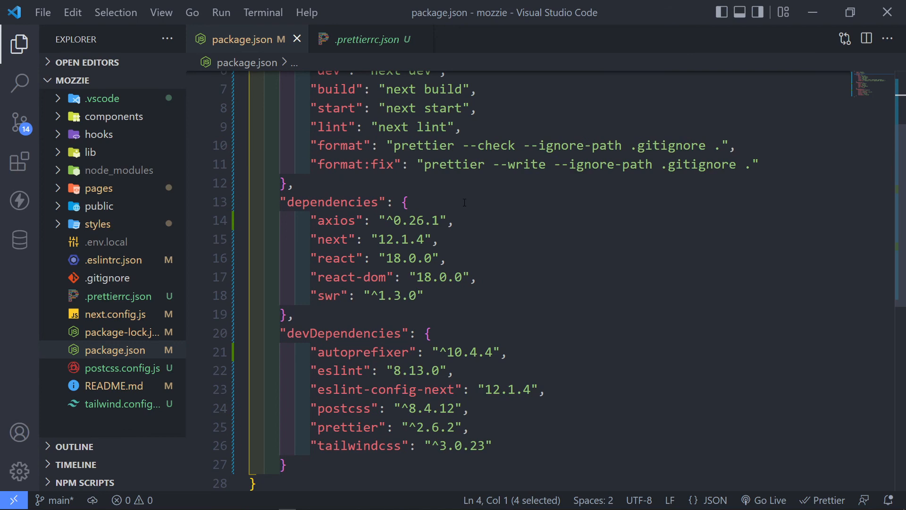
{"action": "left_click", "coordinate": [365, 39]}
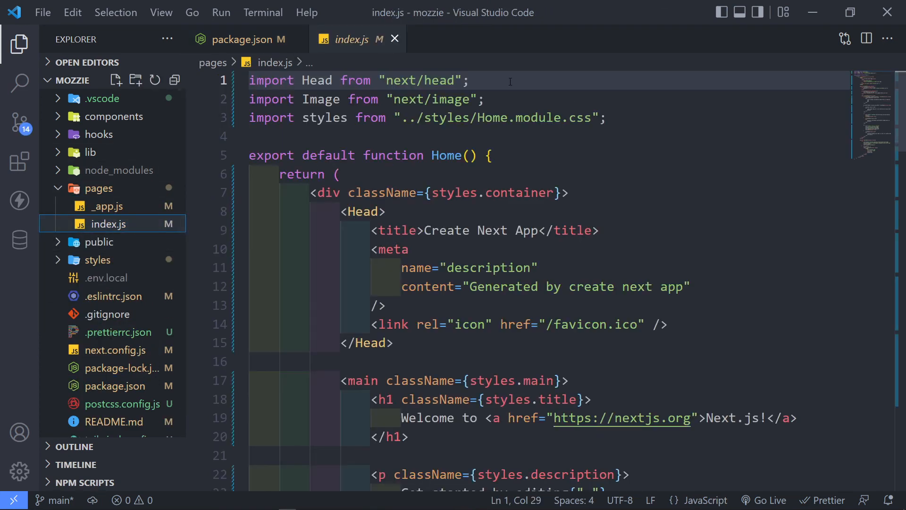
{"action": "left_click", "coordinate": [607, 117]}
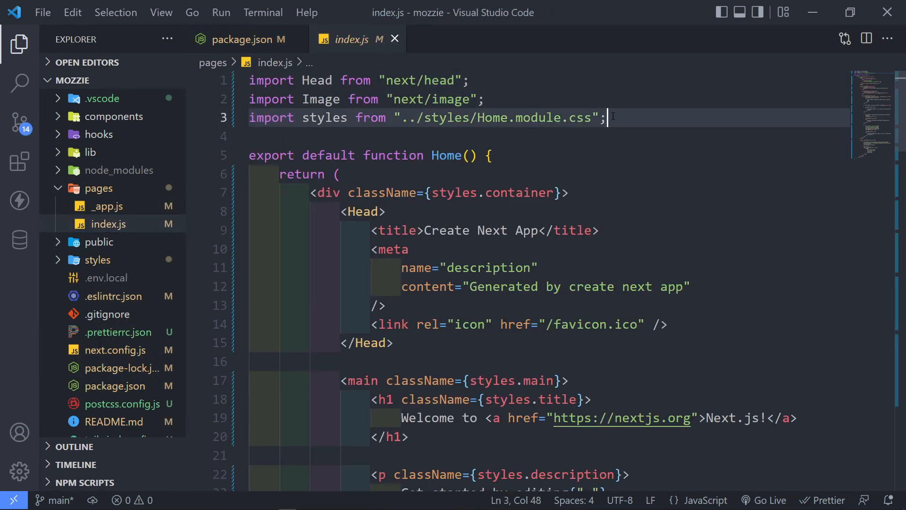
{"action": "mouse_move", "coordinate": [106, 206]}
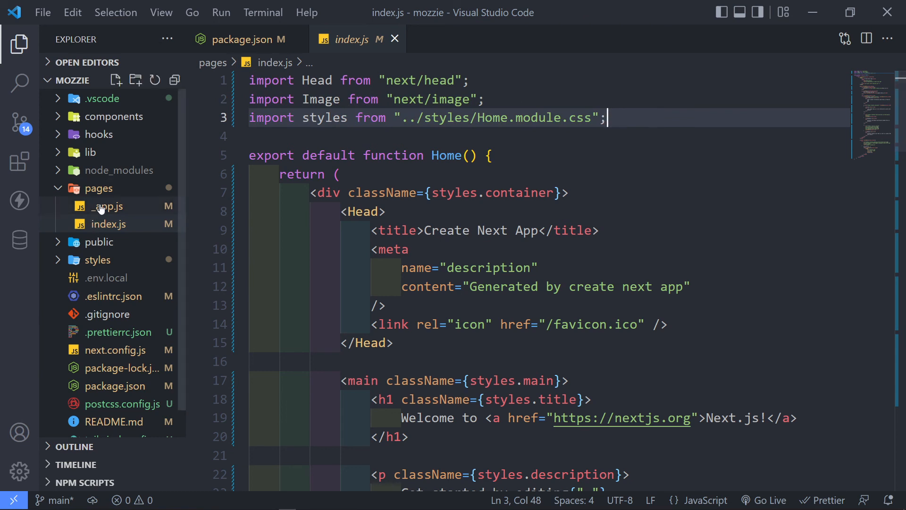
{"action": "left_click", "coordinate": [107, 207]}
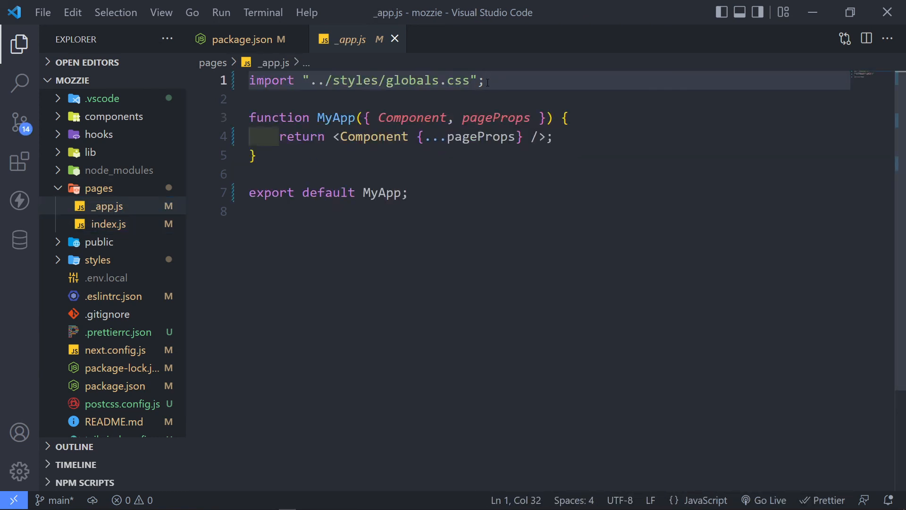
Step: Close .prettierrc.json, package.json and the remaining files, leaving the editor empty
{"action": "left_click", "coordinate": [119, 331]}
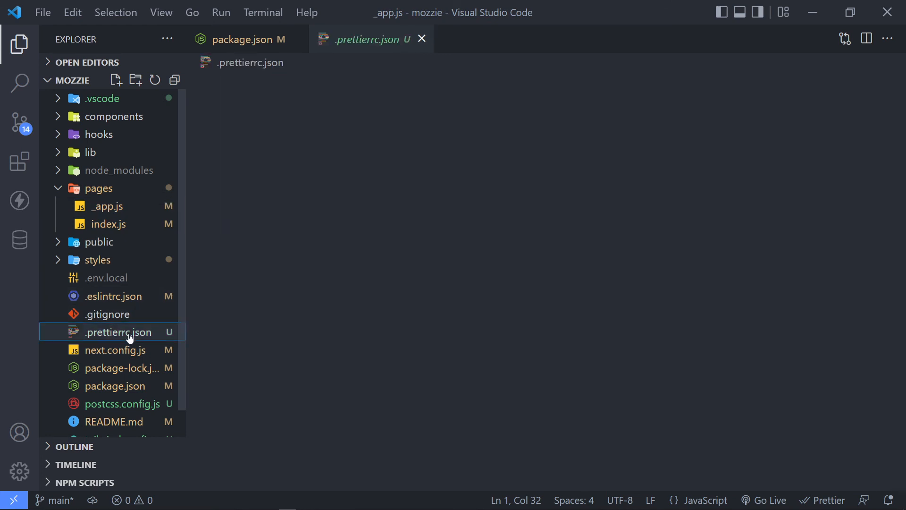
{"action": "left_click", "coordinate": [119, 331]}
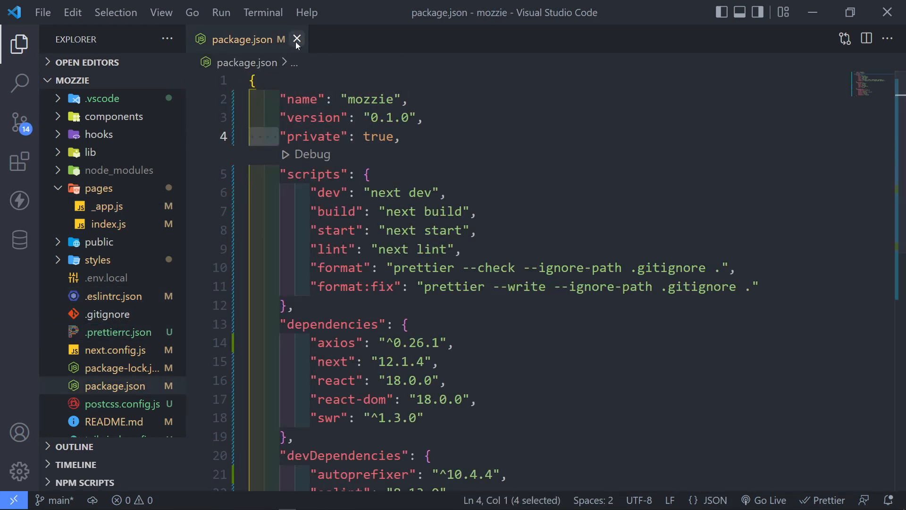
{"action": "left_click", "coordinate": [296, 40]}
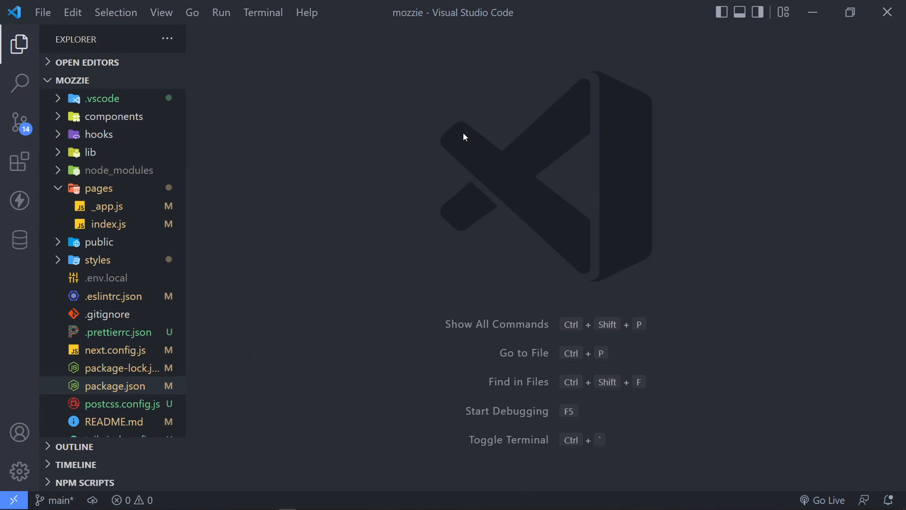